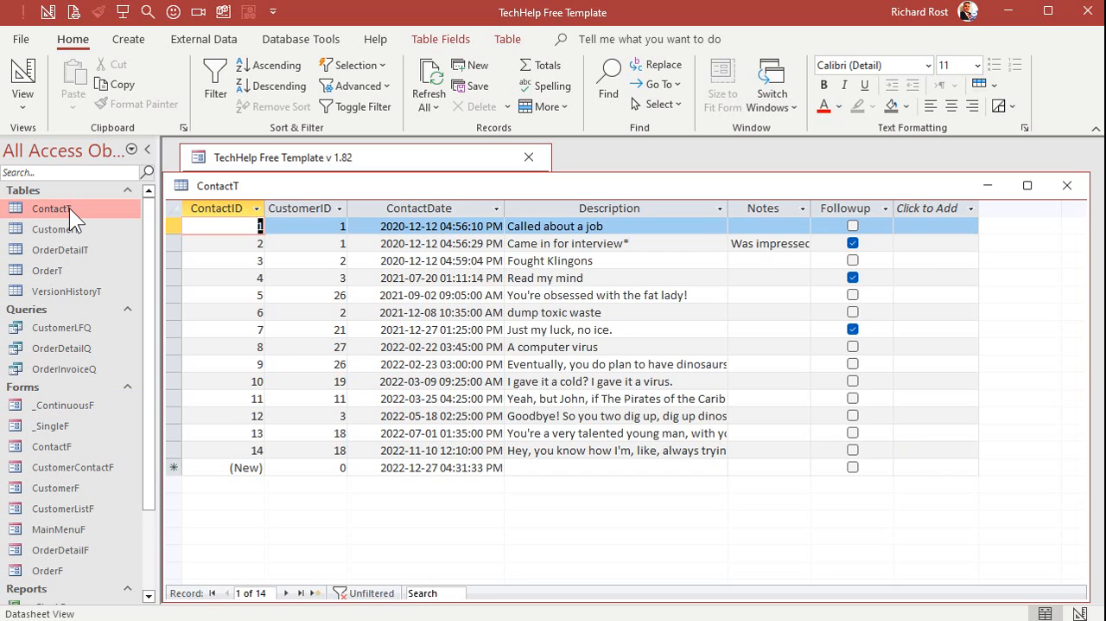
# Review the sample data in the ContactT, VersionHistoryT and OrderT tables.
pyautogui.doubleClick(55, 228)
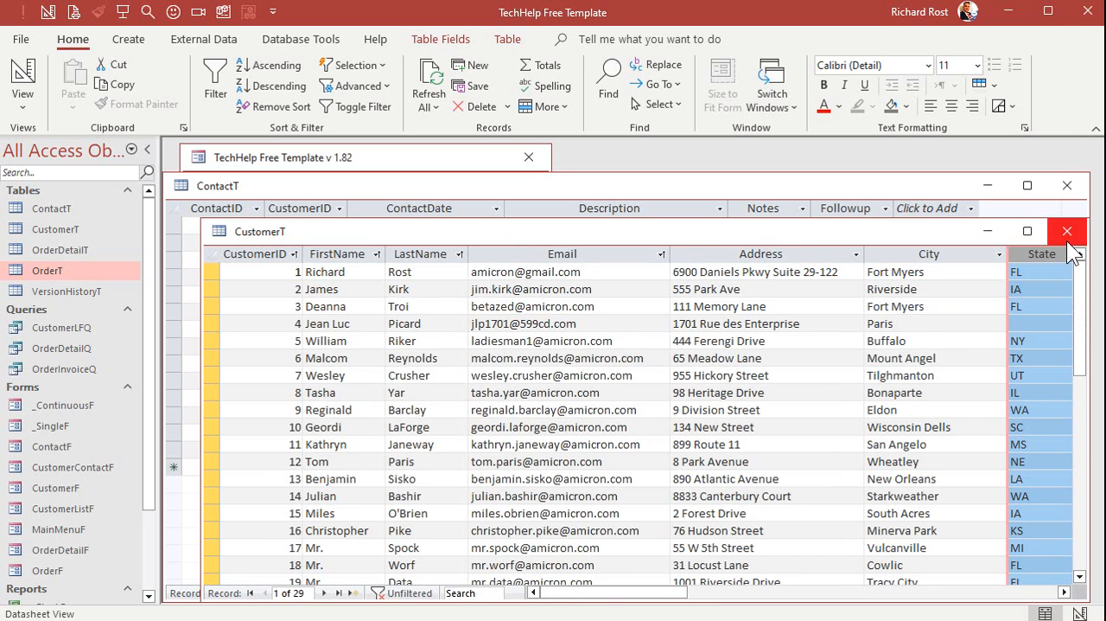
pyautogui.click(1066, 231)
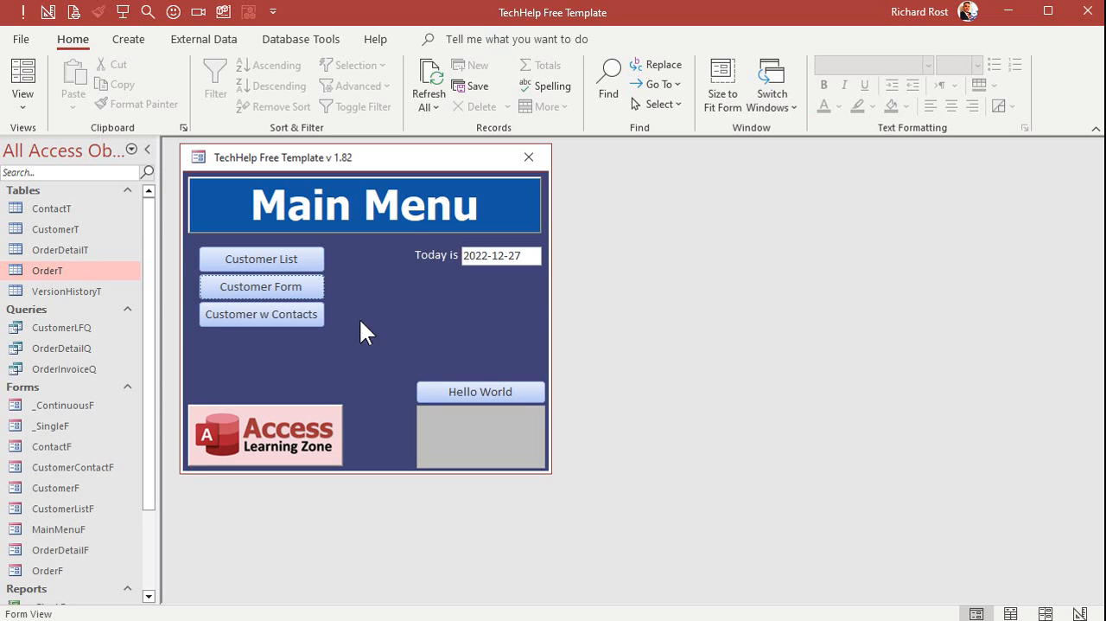
pyautogui.doubleClick(66, 290)
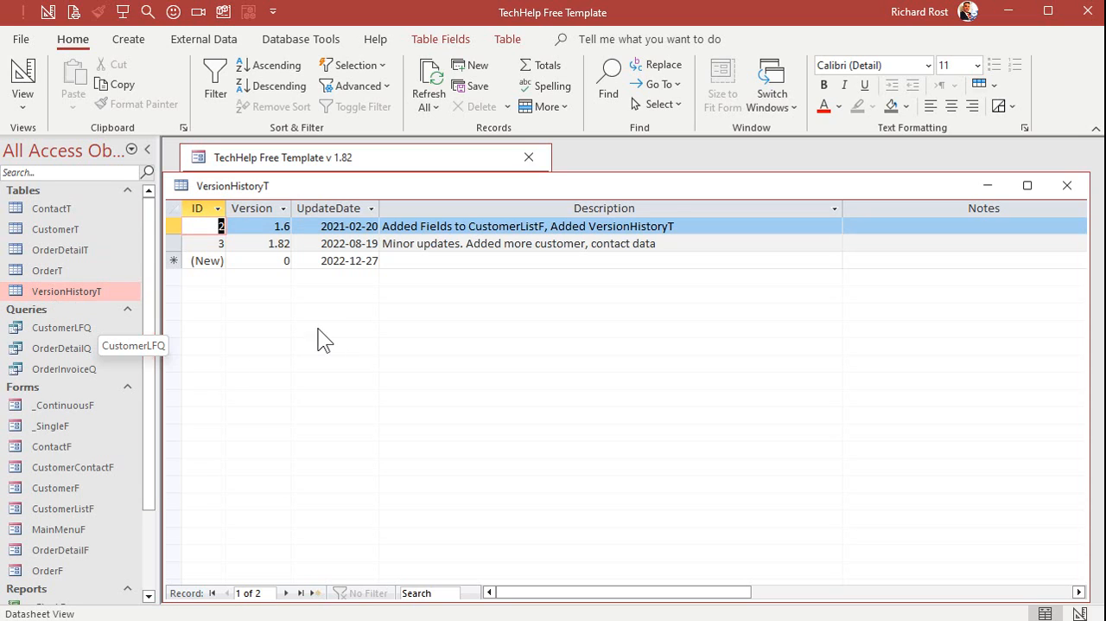
pyautogui.moveTo(341, 339)
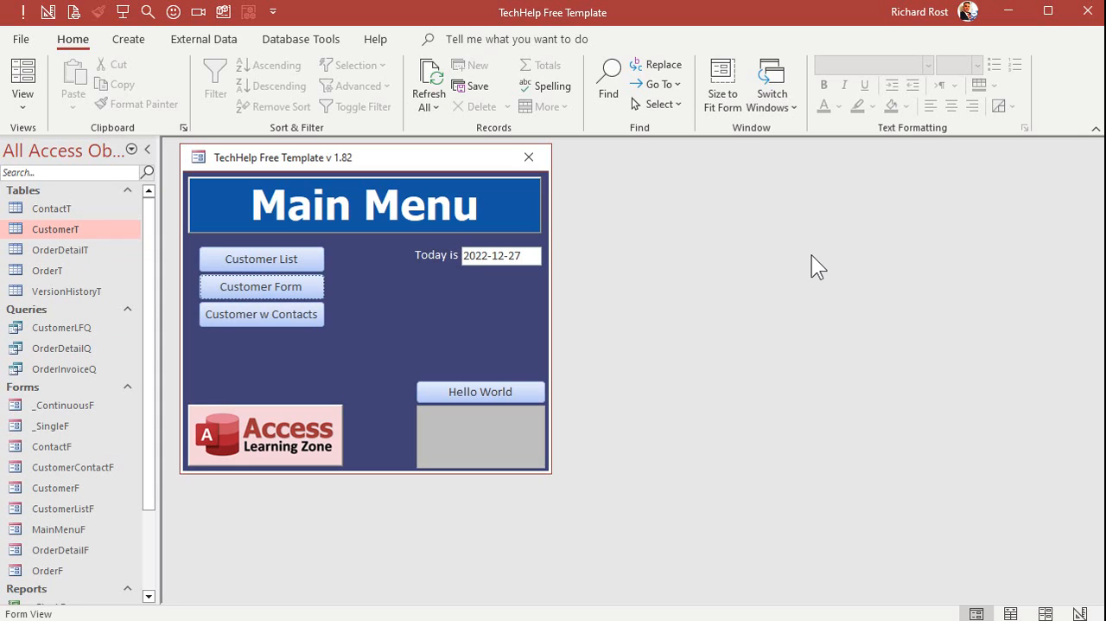
pyautogui.moveTo(470, 334)
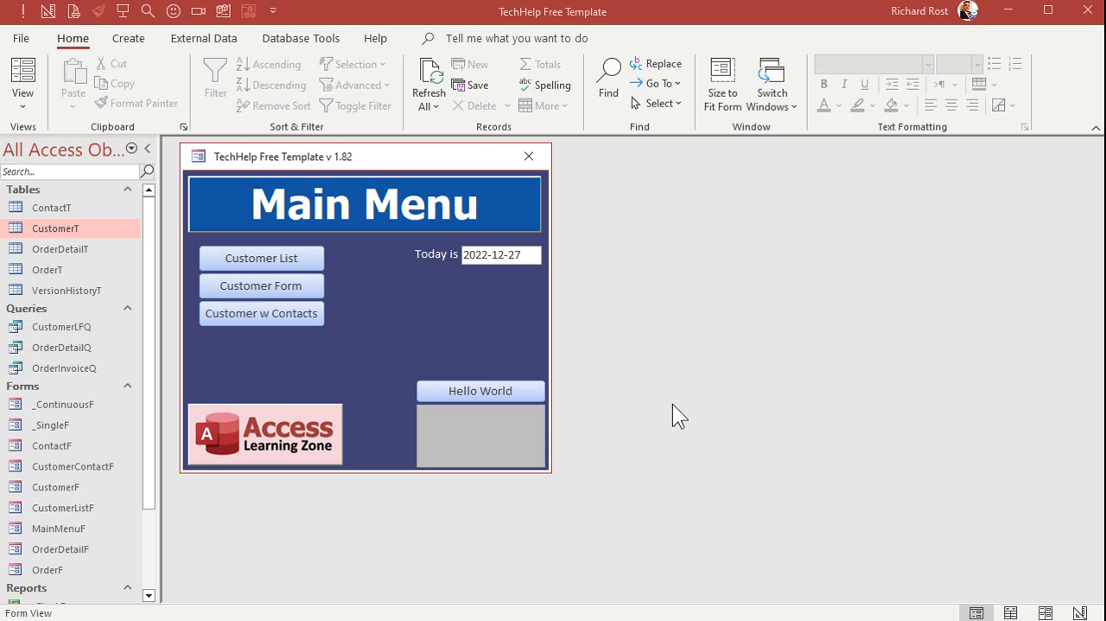
pyautogui.moveTo(78, 280)
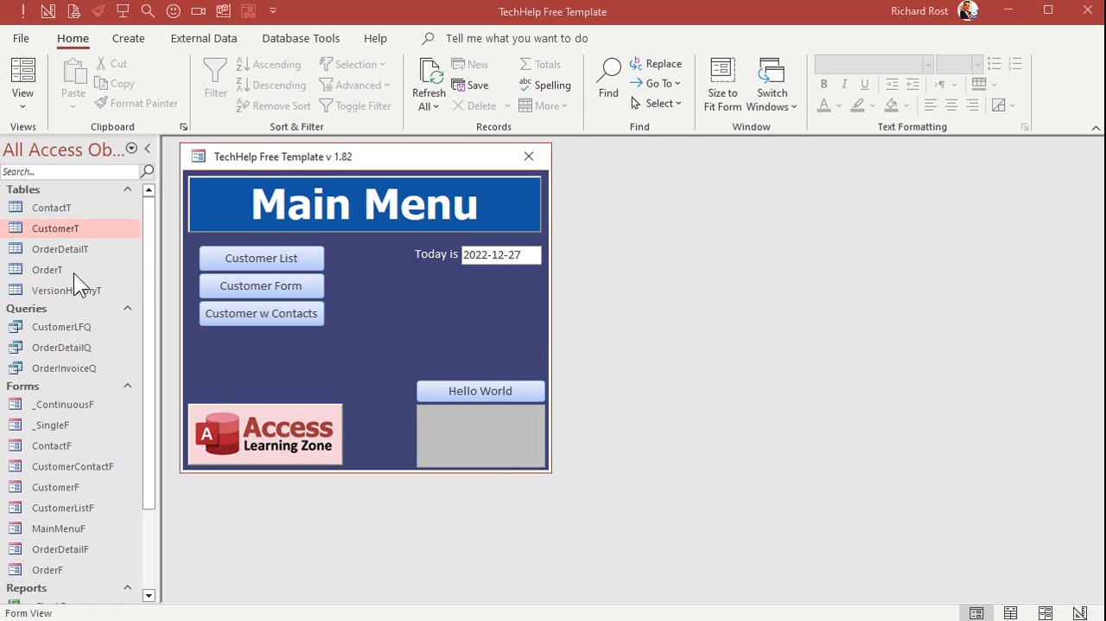
pyautogui.click(48, 270)
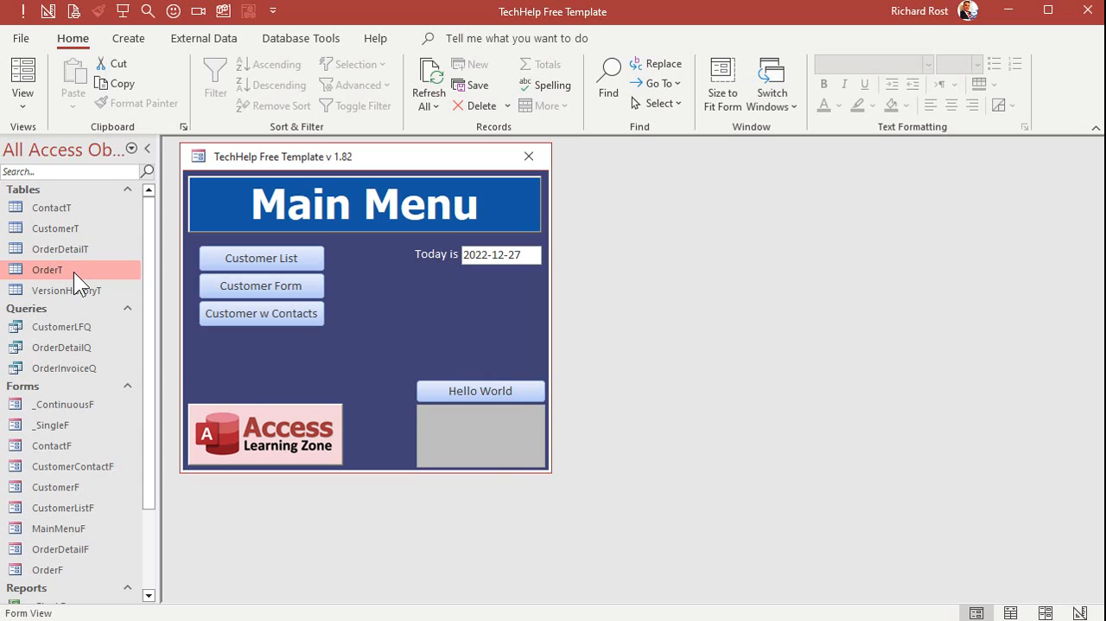
pyautogui.doubleClick(46, 270)
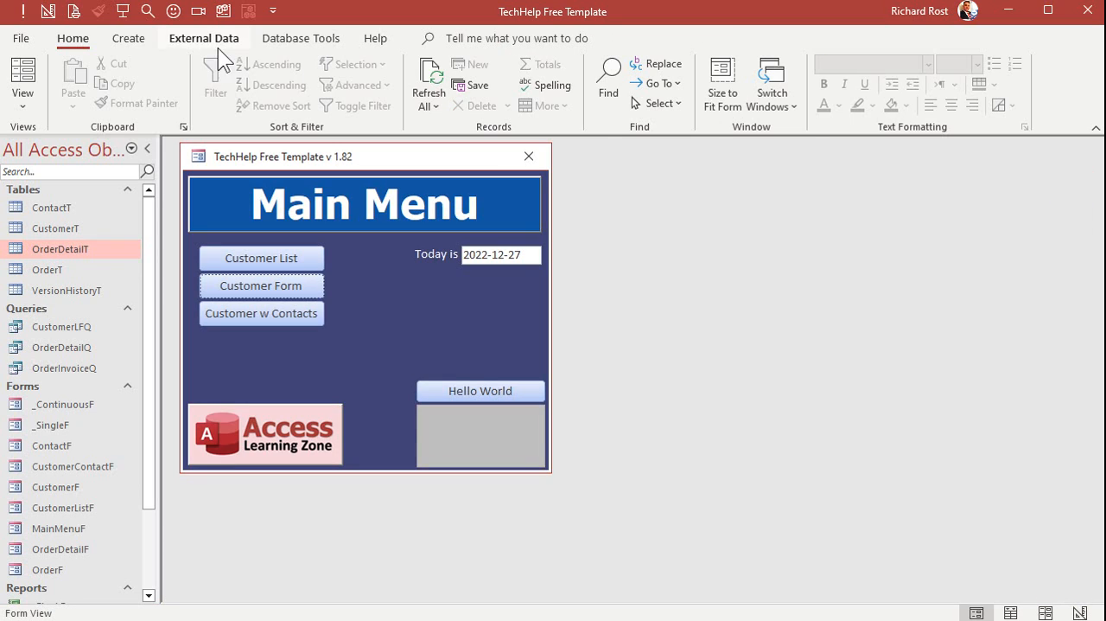
# Build a delete query on OrderDetailT and save it as OrderDetailDeleteQ.
pyautogui.click(128, 38)
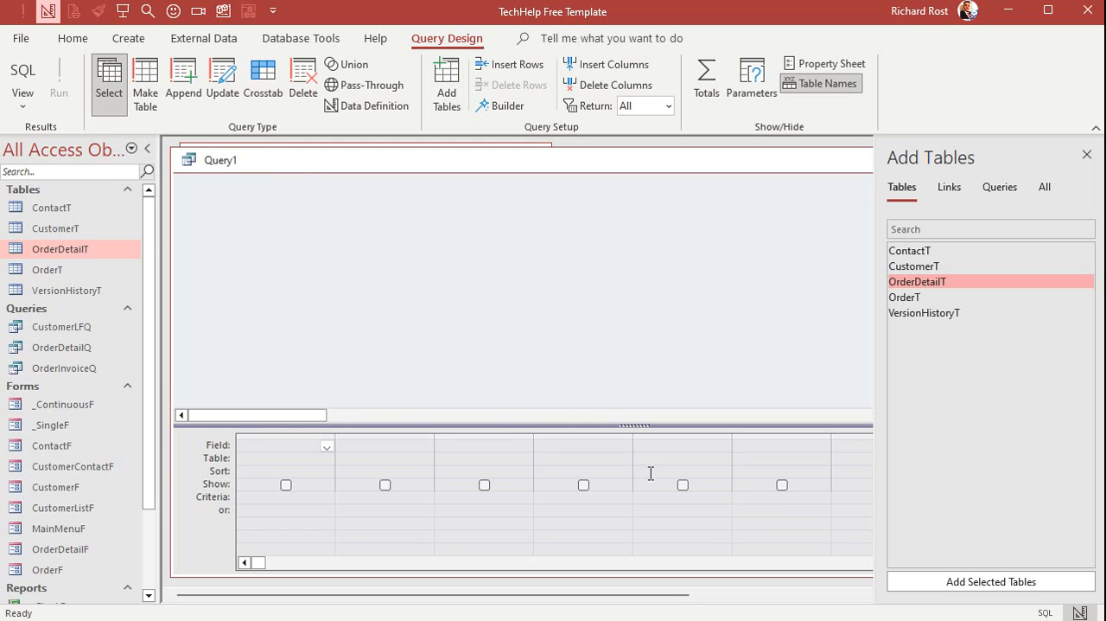
pyautogui.doubleClick(916, 280)
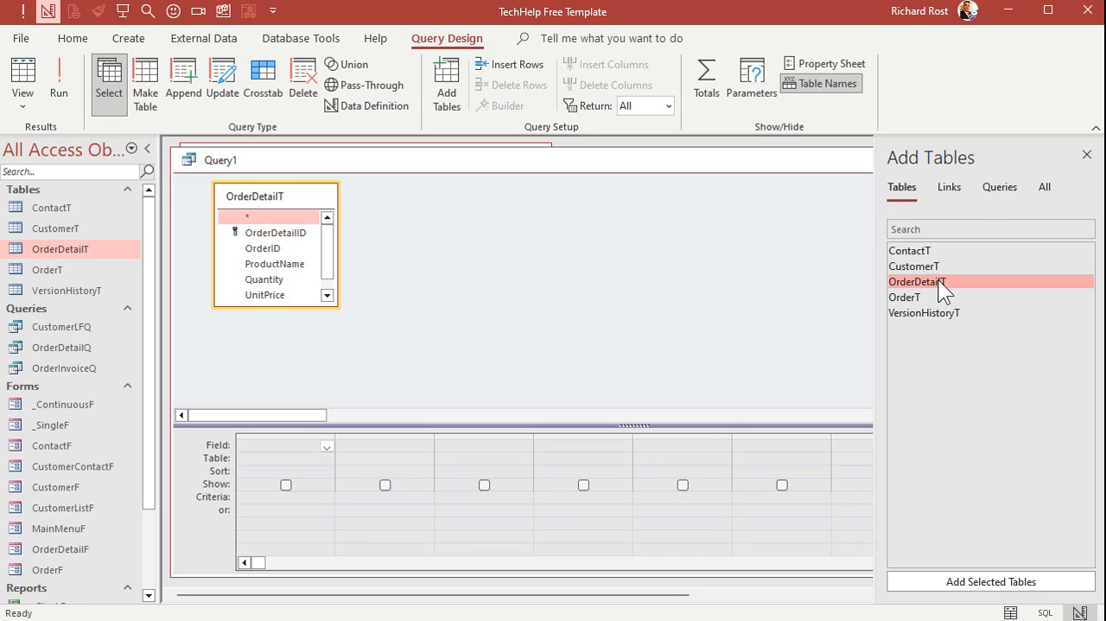
pyautogui.click(1085, 156)
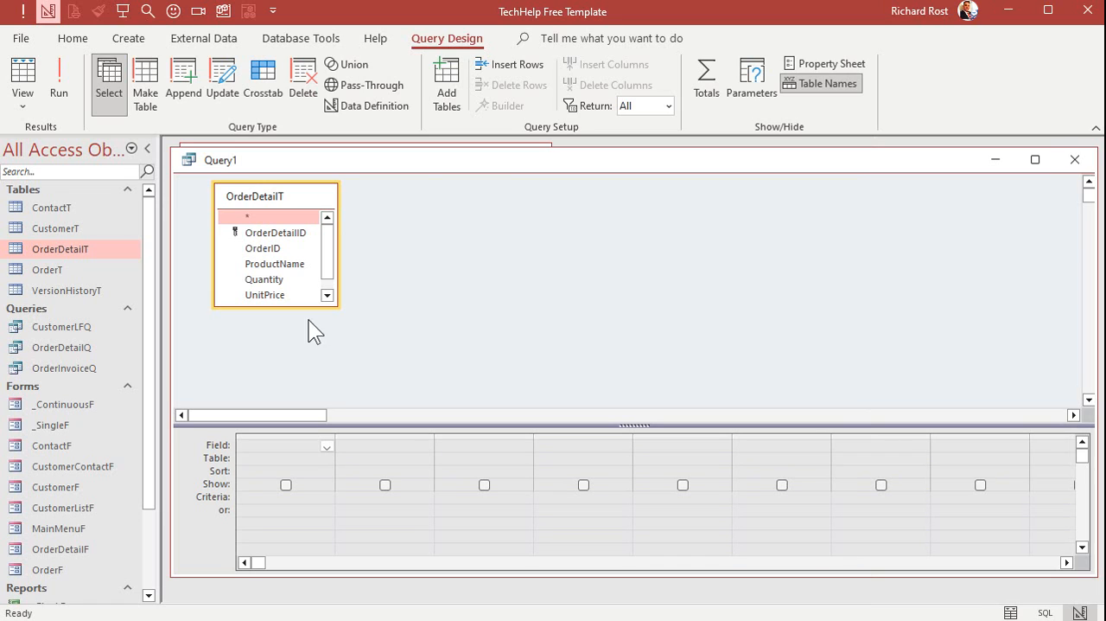
pyautogui.moveTo(446, 347)
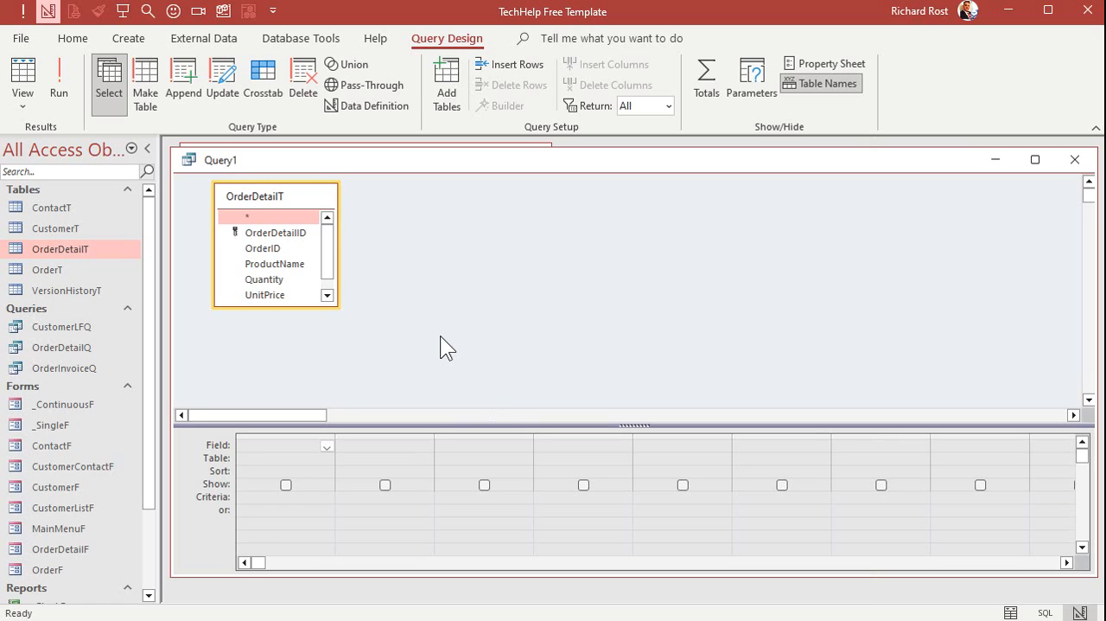
pyautogui.click(301, 73)
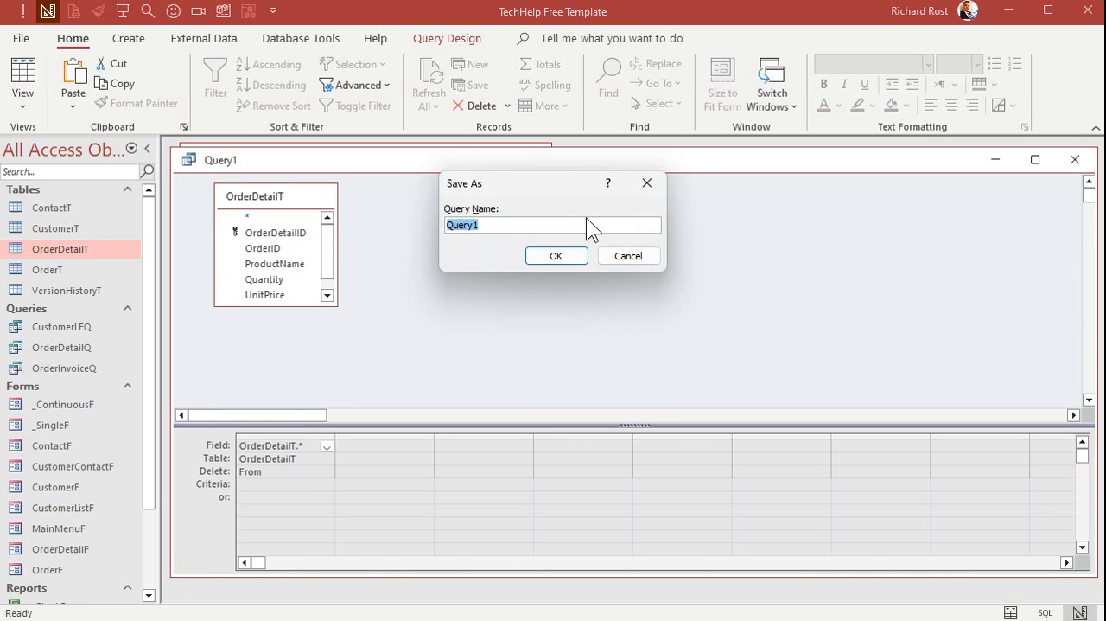
pyautogui.write('OrderDetailDeleteQ')
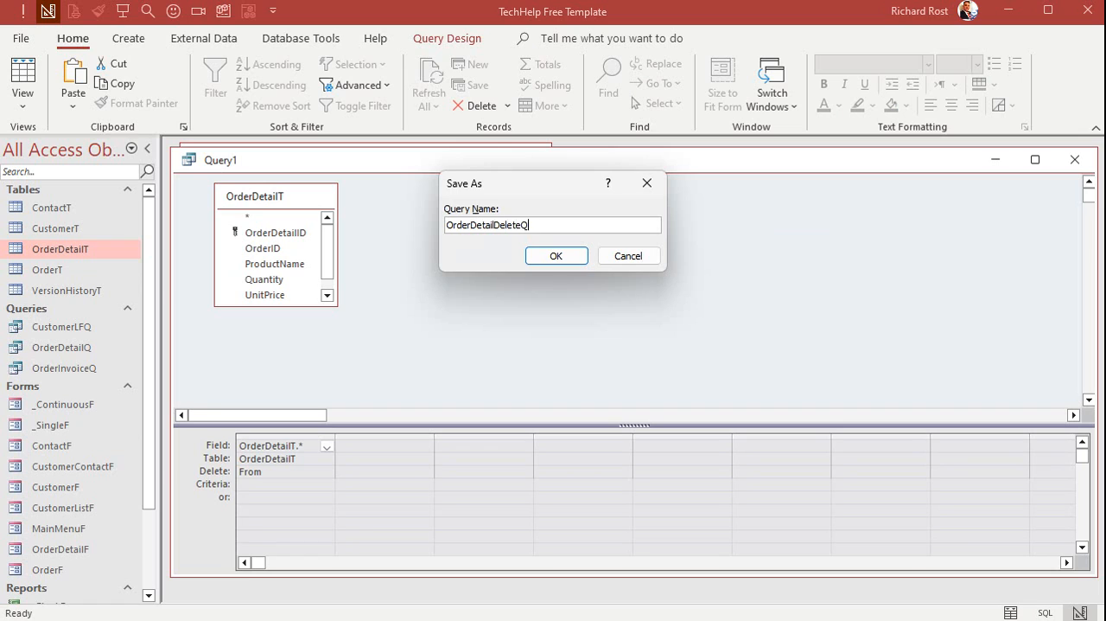
pyautogui.click(556, 256)
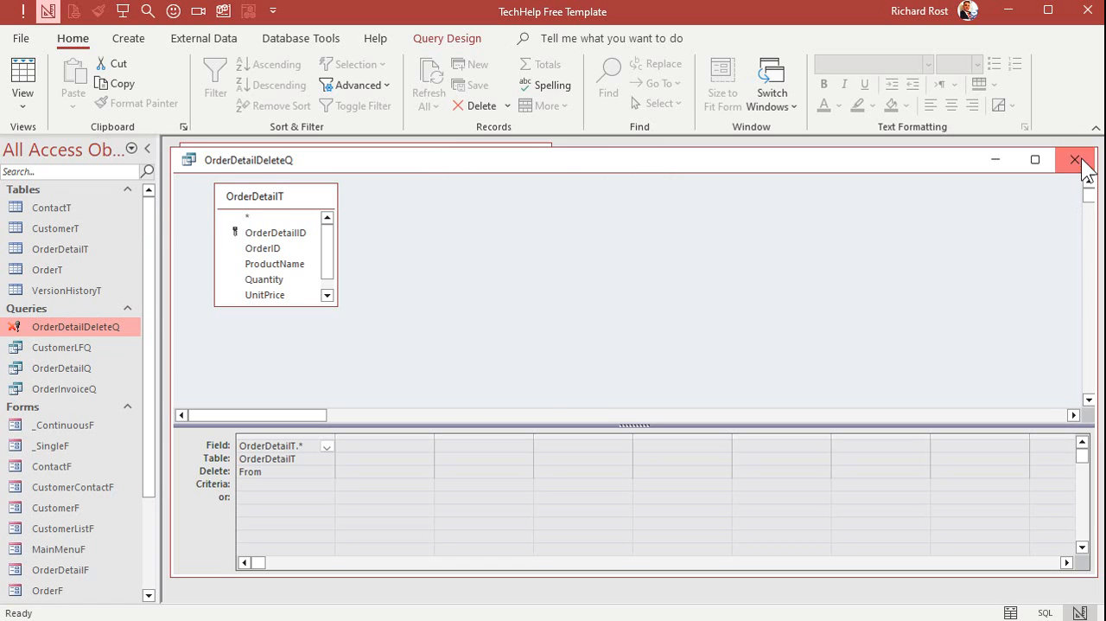
pyautogui.click(1074, 159)
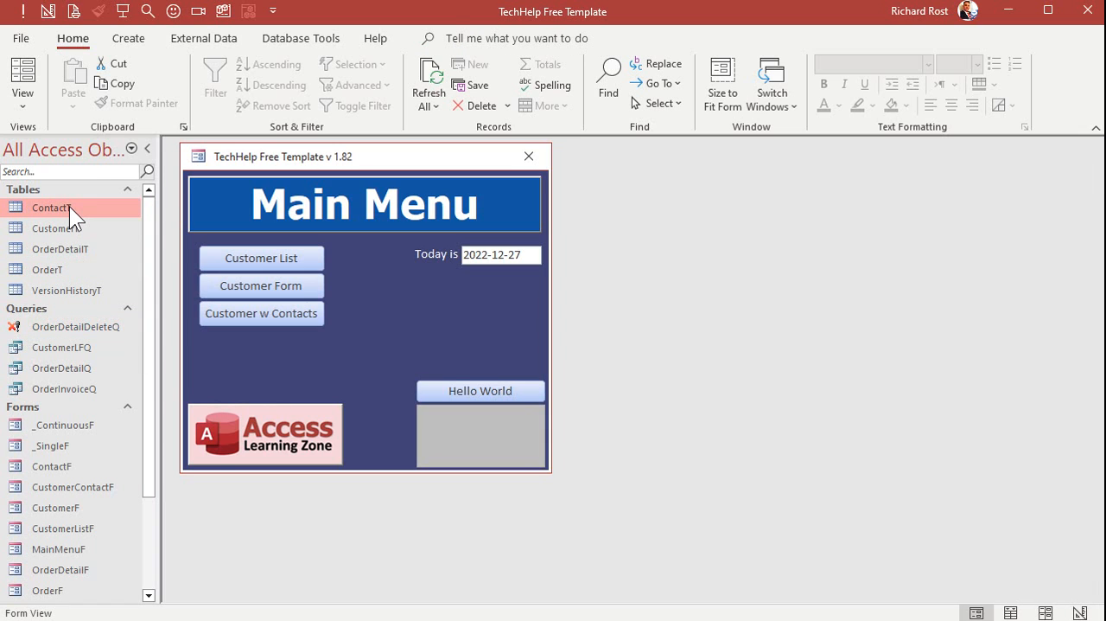
pyautogui.click(55, 228)
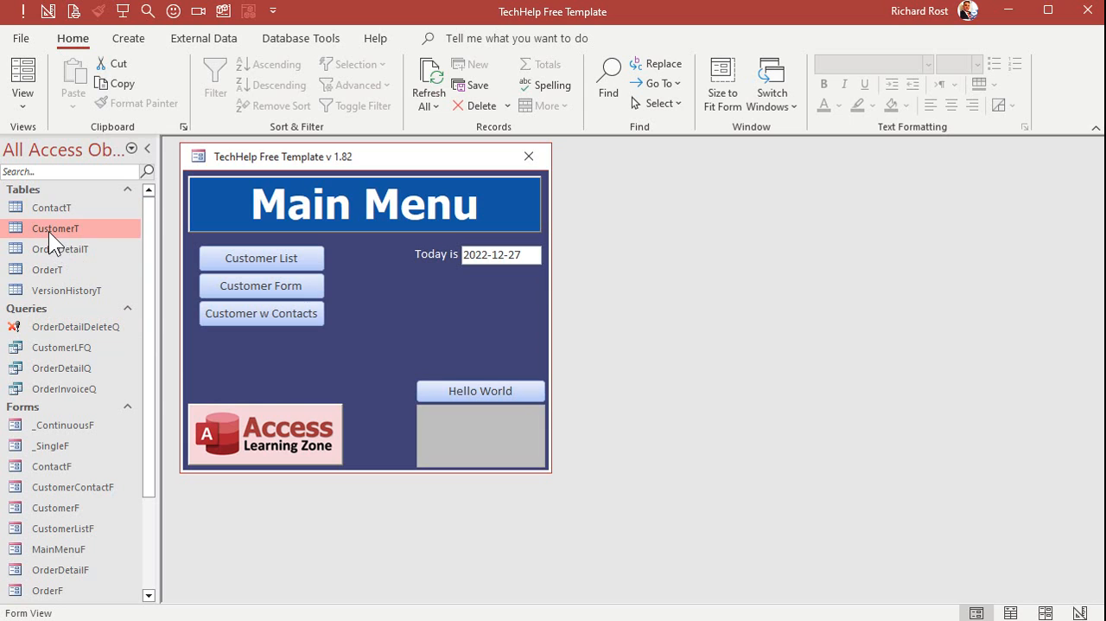
pyautogui.doubleClick(56, 229)
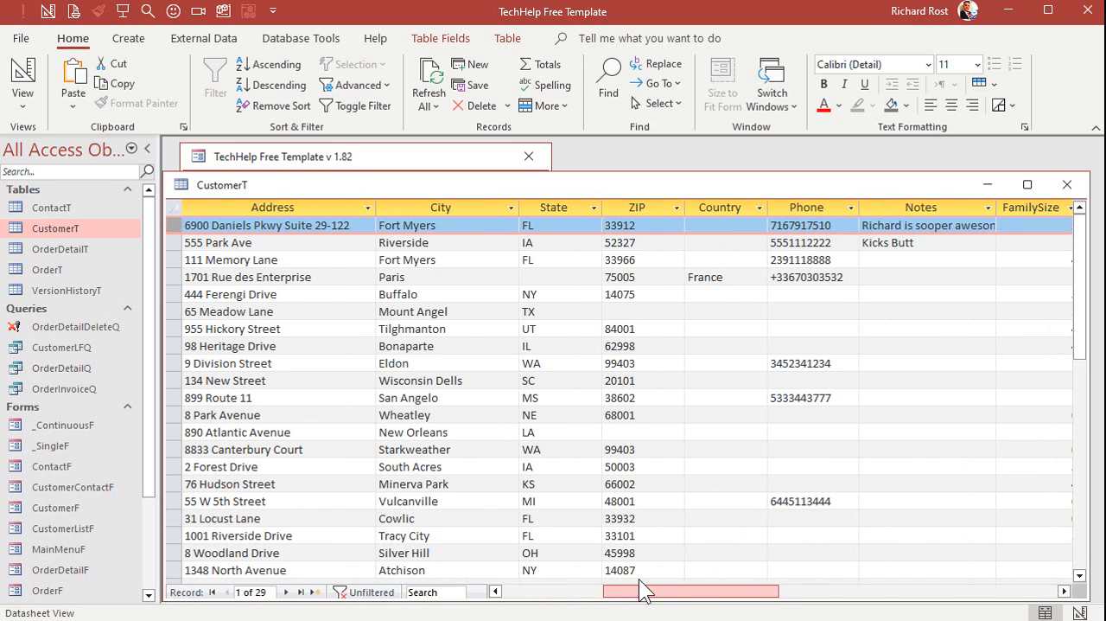
pyautogui.moveTo(685, 595)
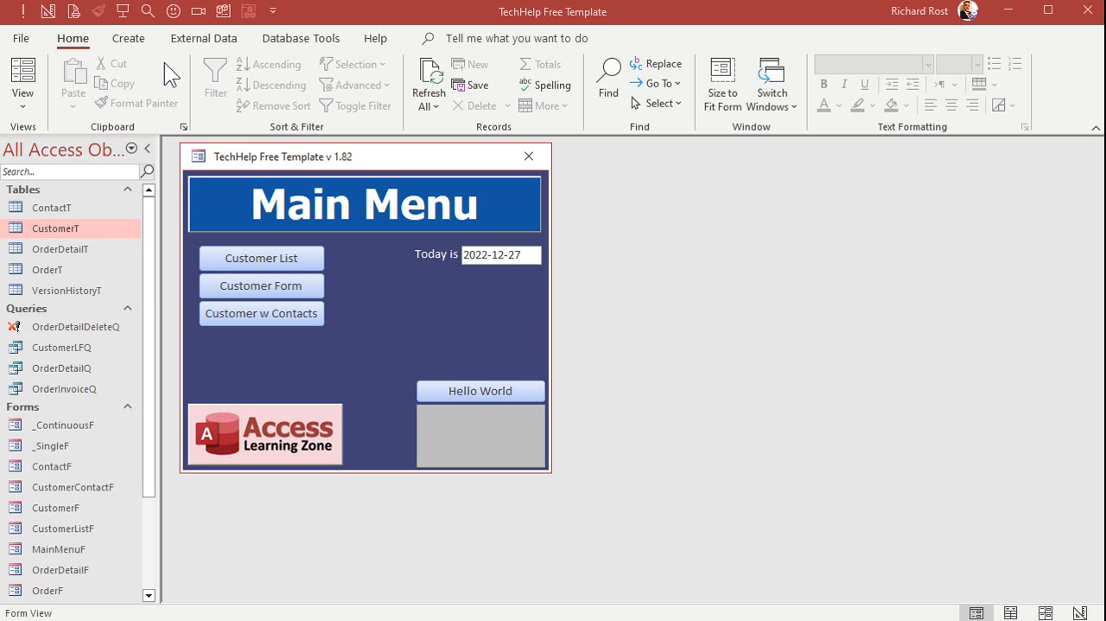
# Start a new delete query based on the CustomerT table.
pyautogui.click(125, 38)
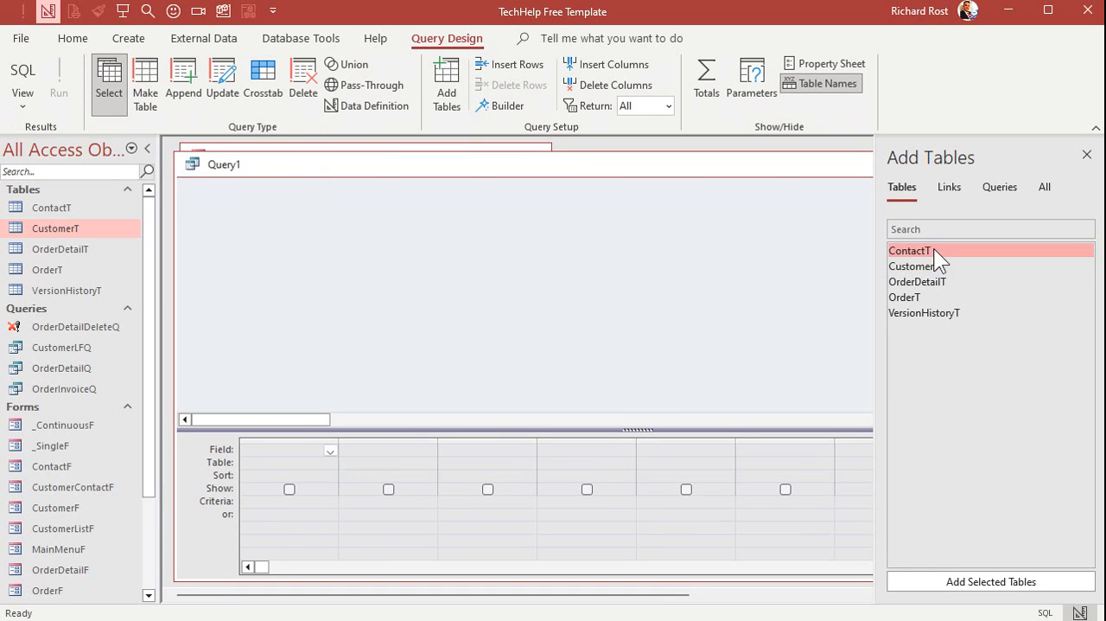
pyautogui.doubleClick(913, 266)
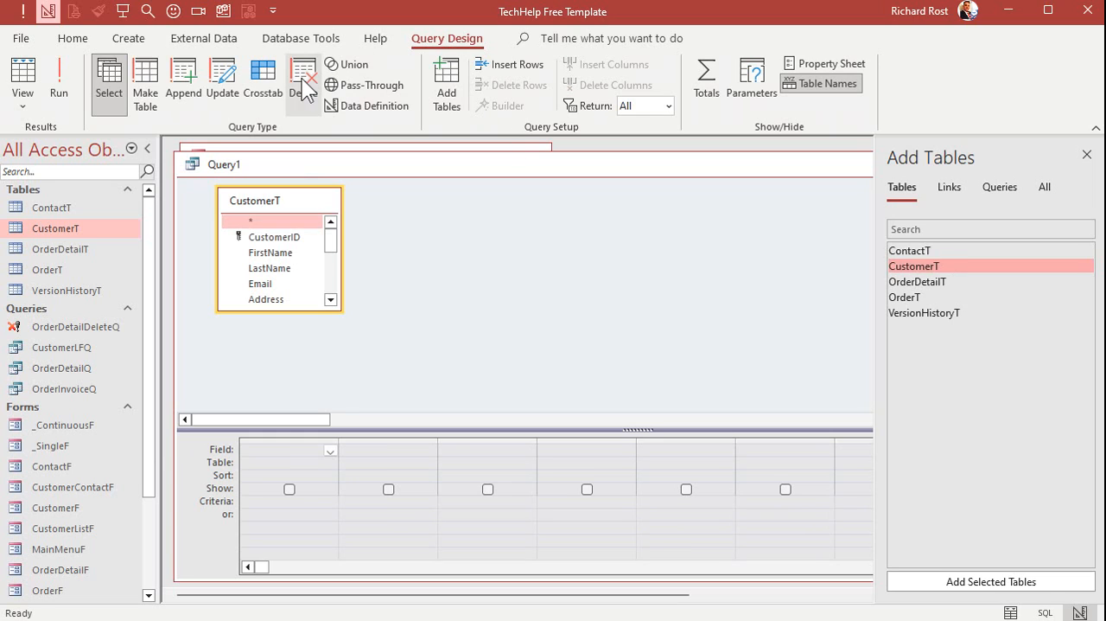
pyautogui.click(300, 83)
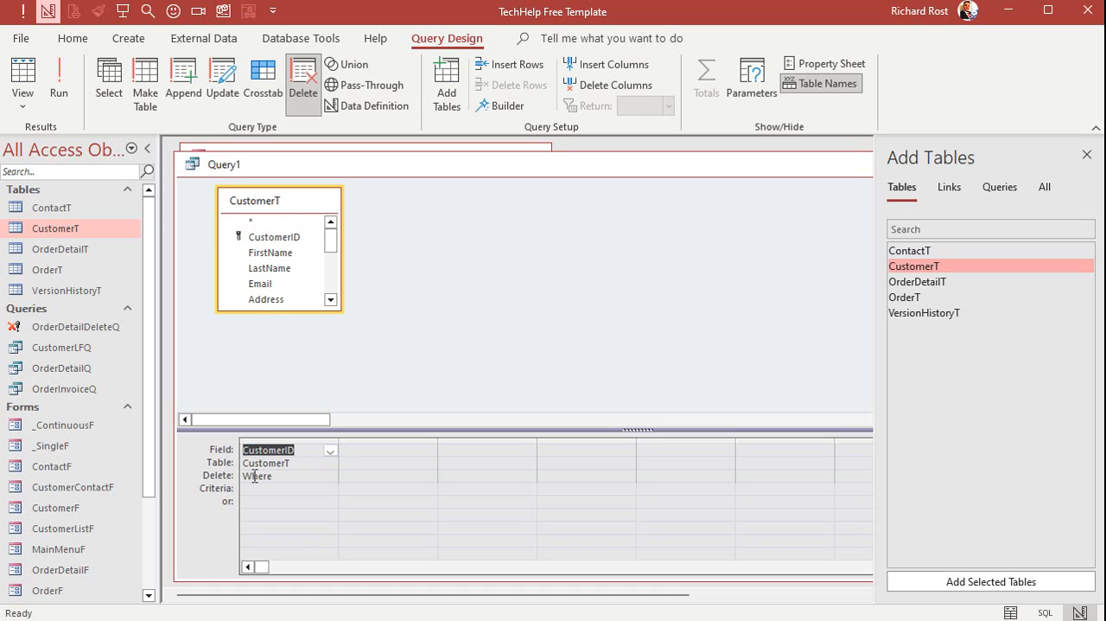
# Add a CustomerID criterion of <>1 and save the query as CustomerDeleteQ.
pyautogui.click(463, 401)
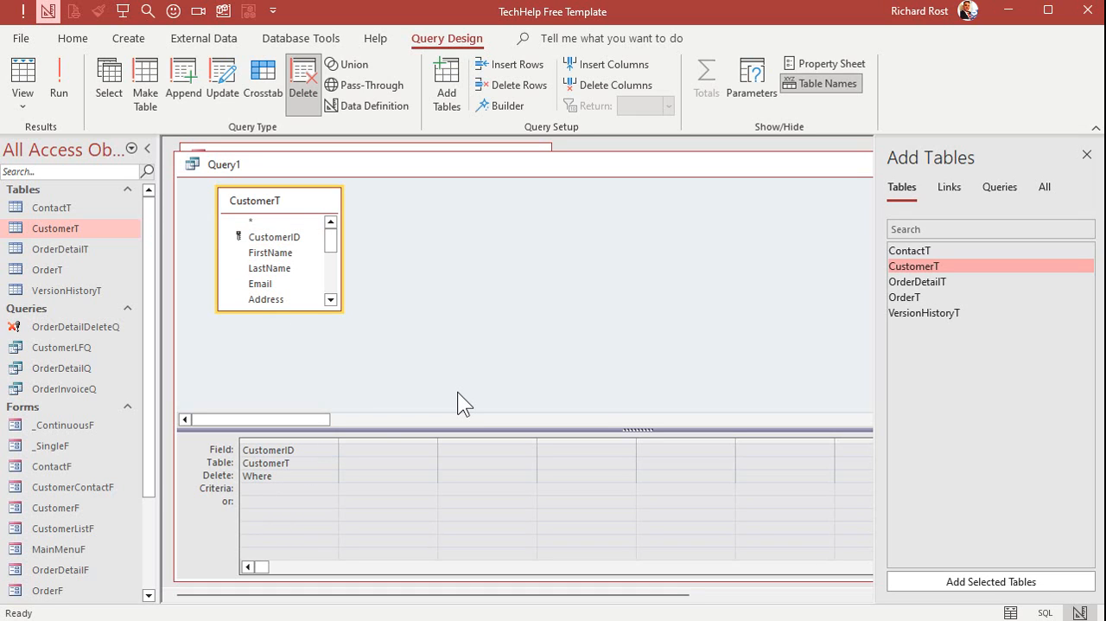
pyautogui.write('<')
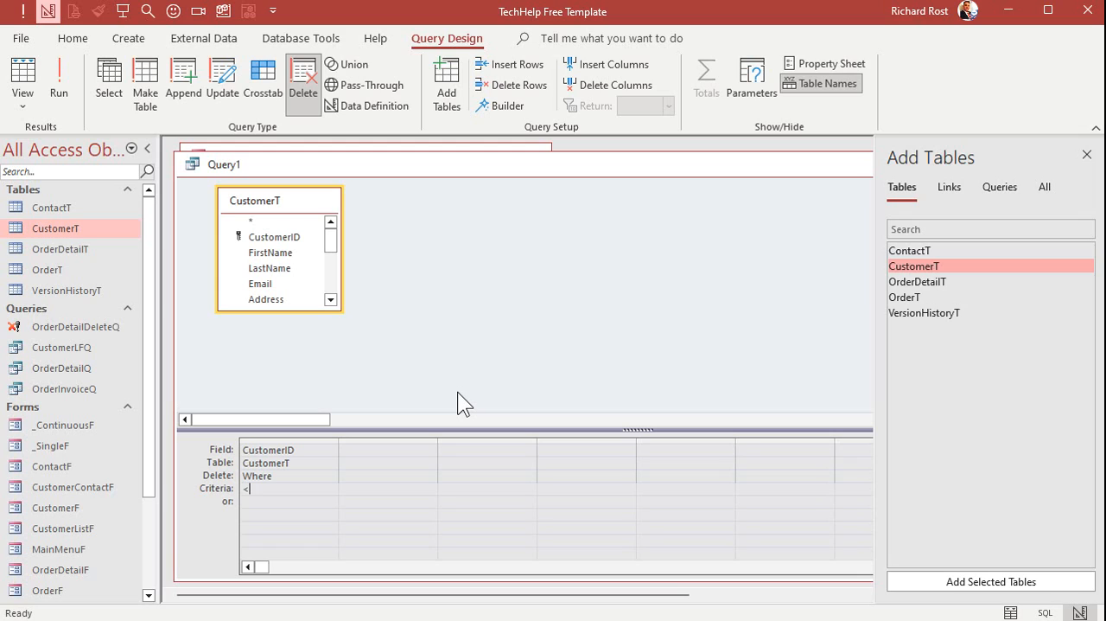
pyautogui.write('>1')
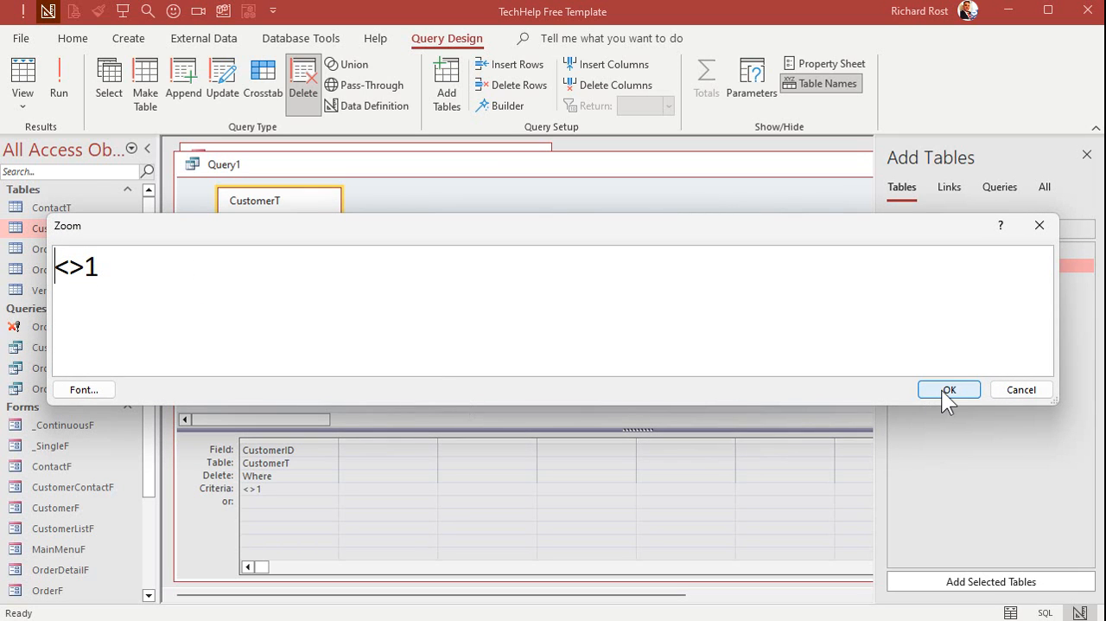
pyautogui.click(951, 389)
pyautogui.write('CustomerDeleteQ')
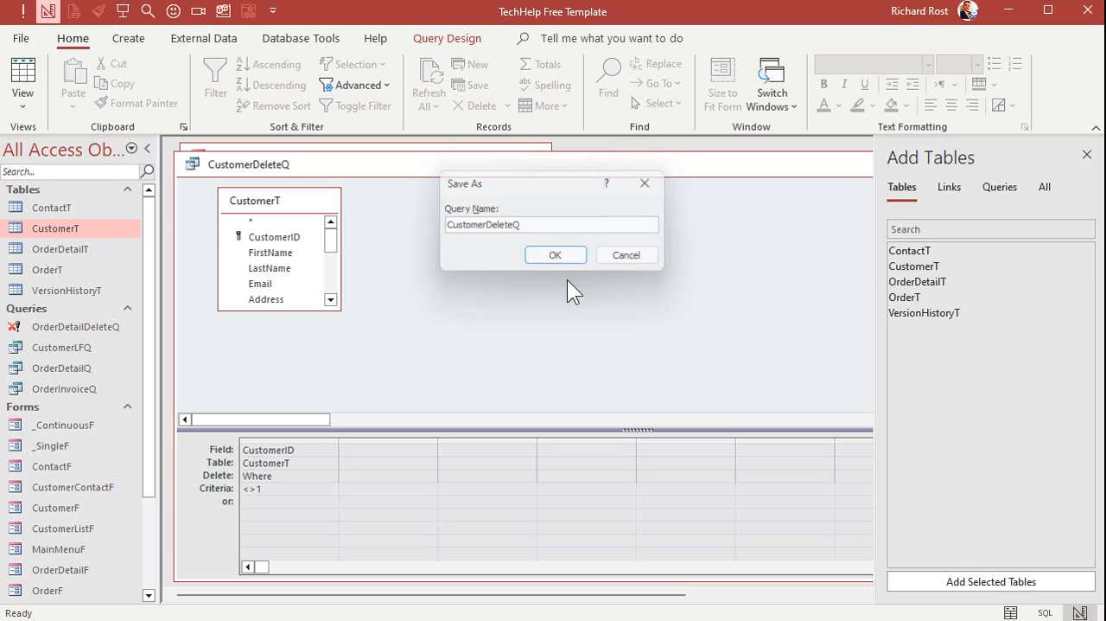
pyautogui.click(555, 254)
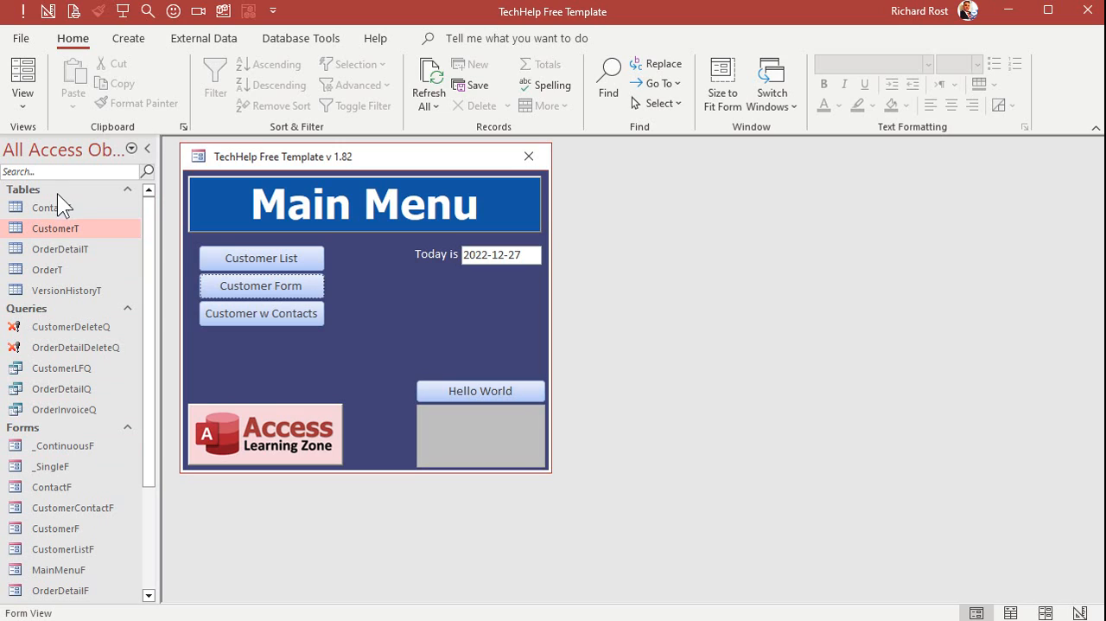
pyautogui.click(66, 291)
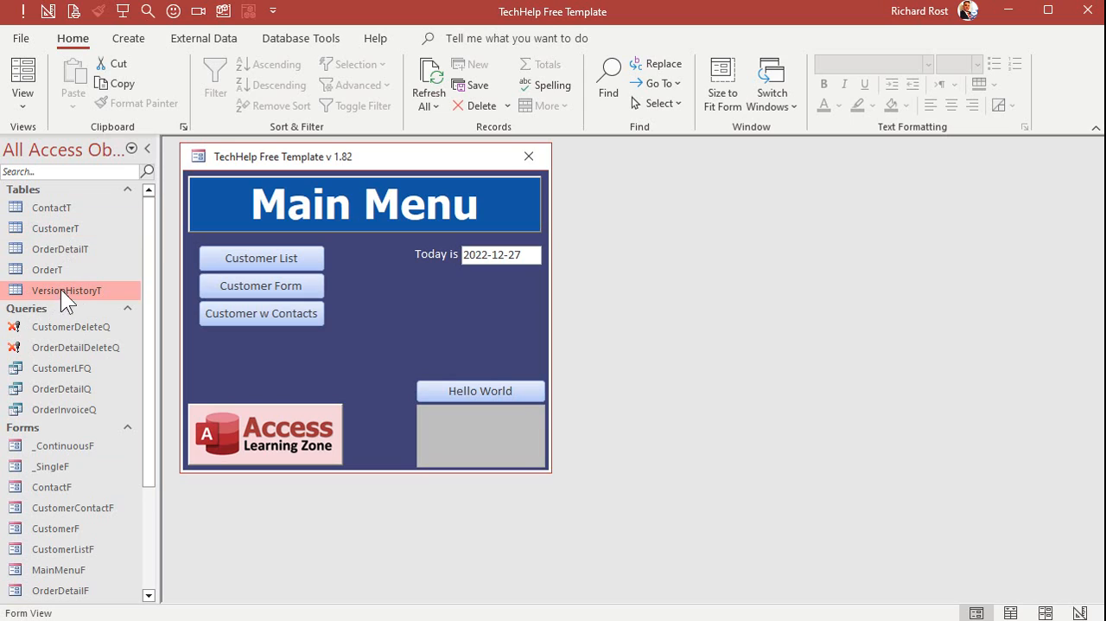
pyautogui.moveTo(89, 297)
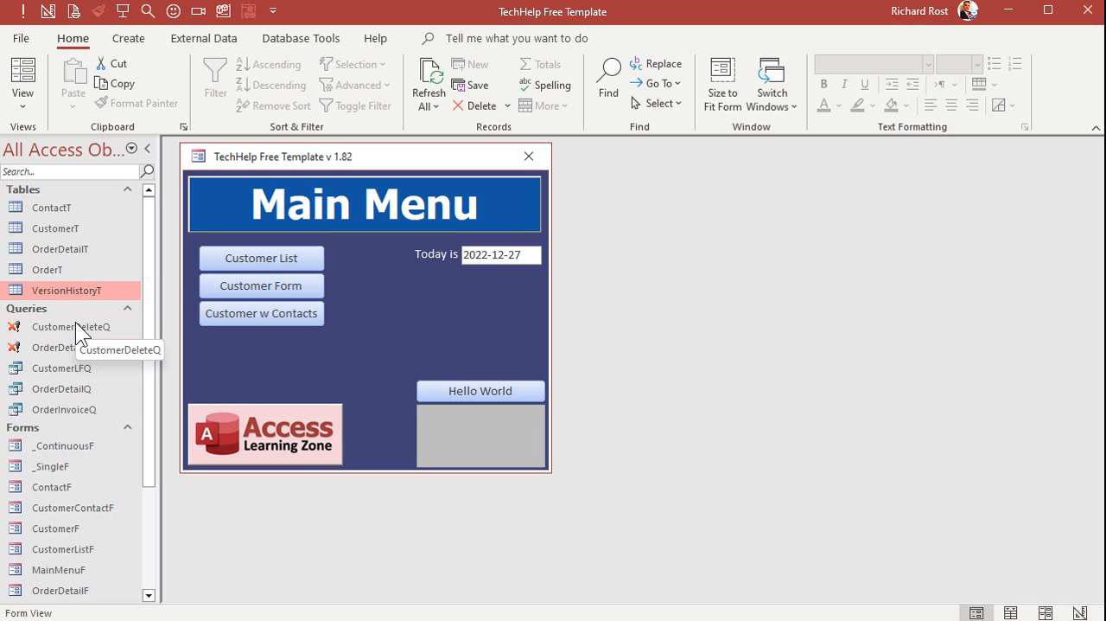
pyautogui.moveTo(379, 360)
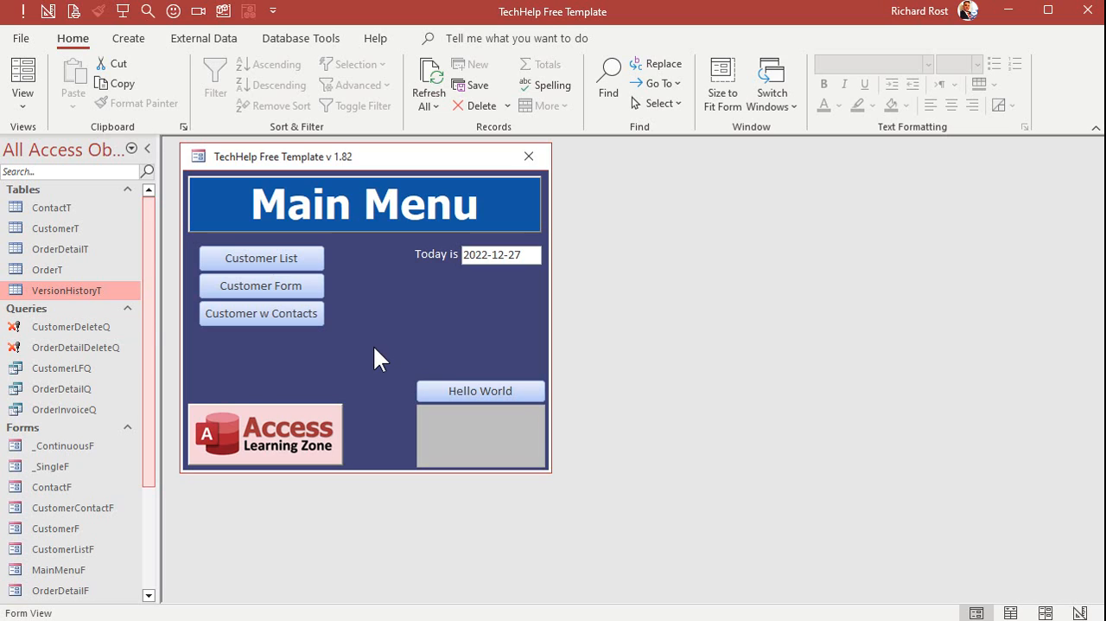
pyautogui.moveTo(177, 367)
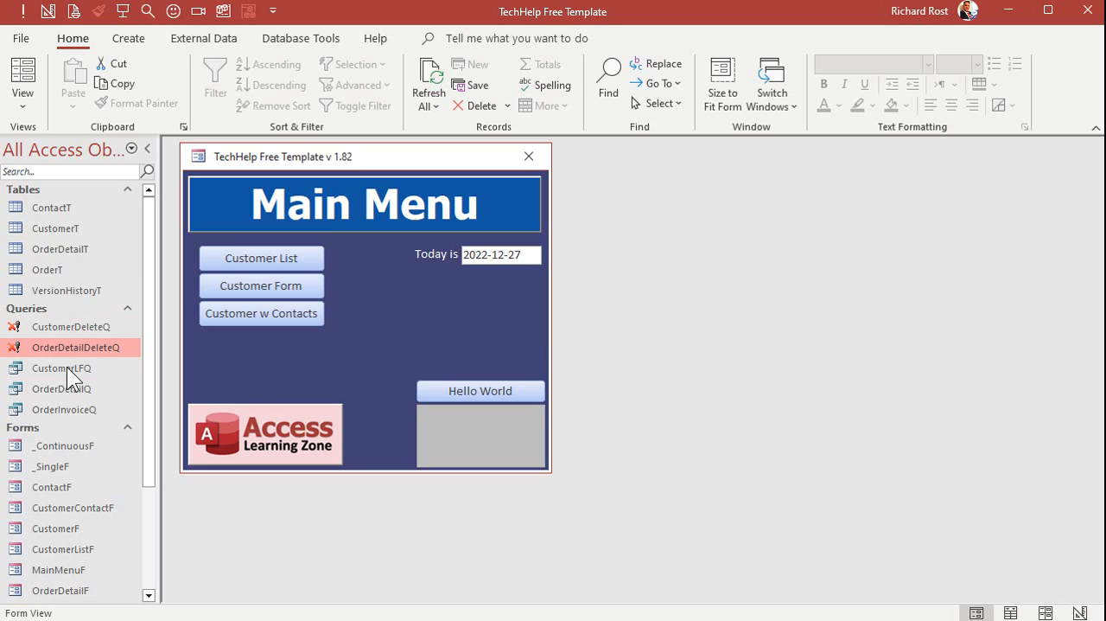
pyautogui.moveTo(71, 376)
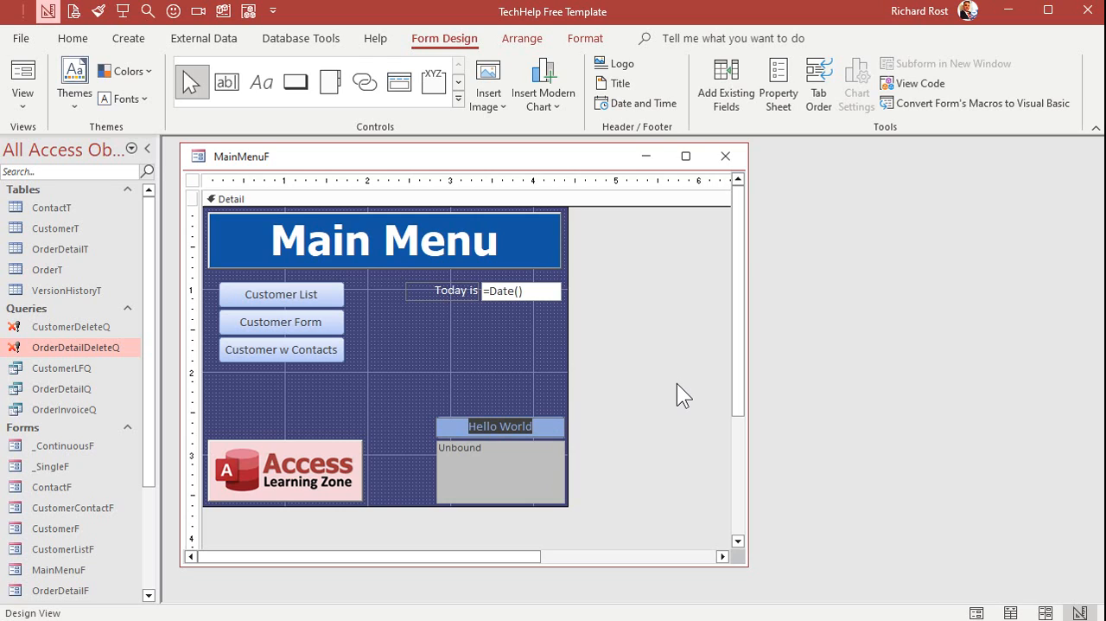
# Change the Hello World button's caption to Delete Sample Data.
pyautogui.write('Delete Sample Data')
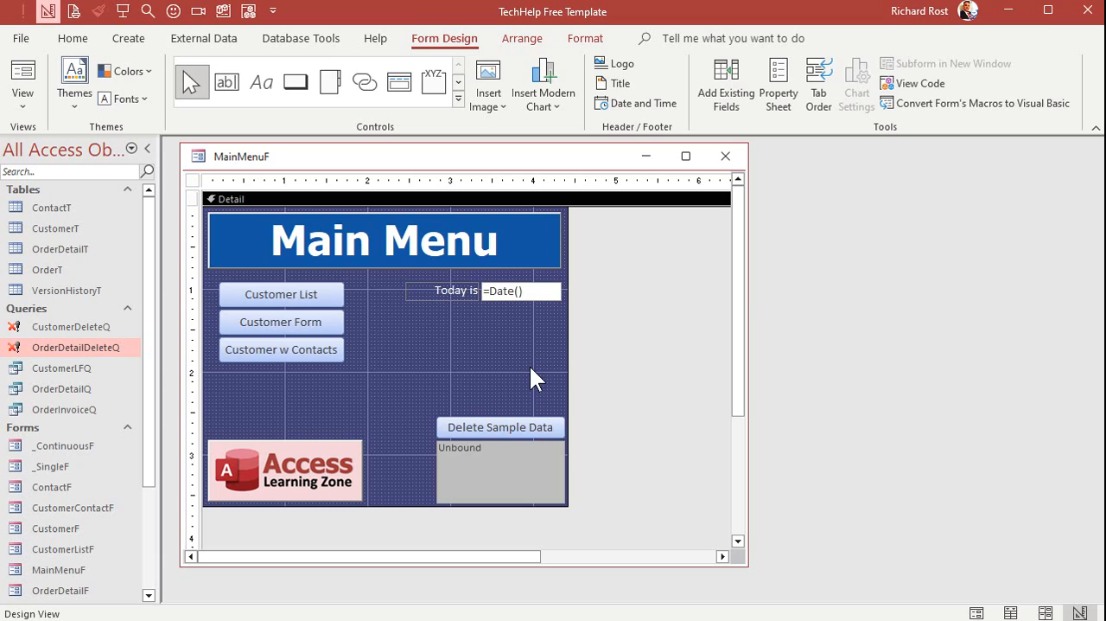
pyautogui.click(499, 427)
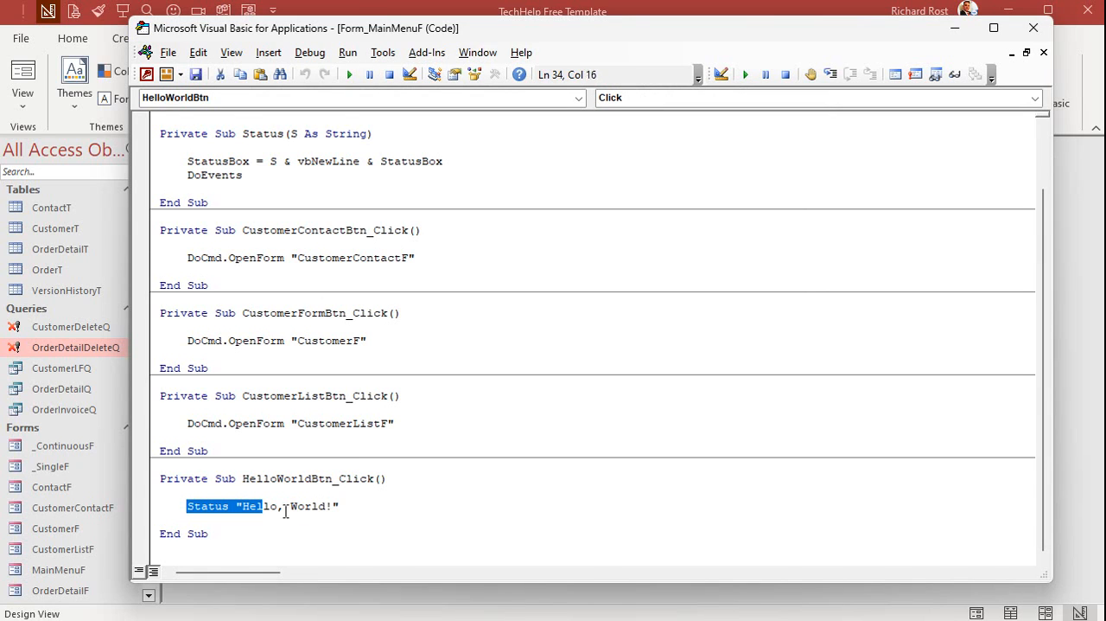
# Replace the Hello World line with DoCmd.OpenQuery calls for CustomerDeleteQ and OrderDetailDeleteQ, then Status "Done!".
pyautogui.press('Delete')
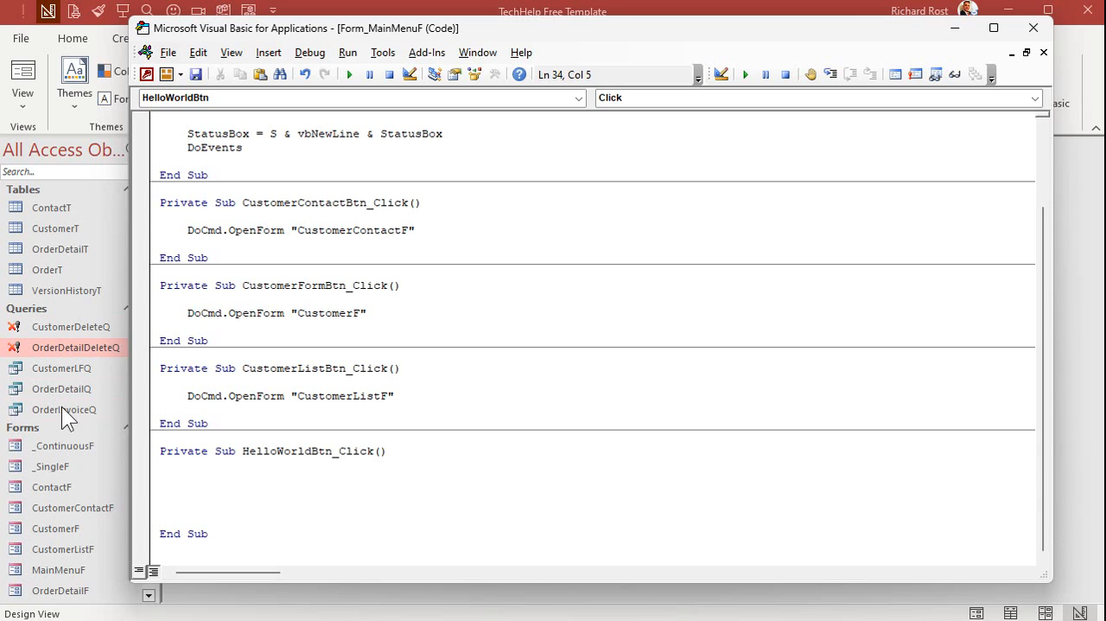
pyautogui.moveTo(484, 436)
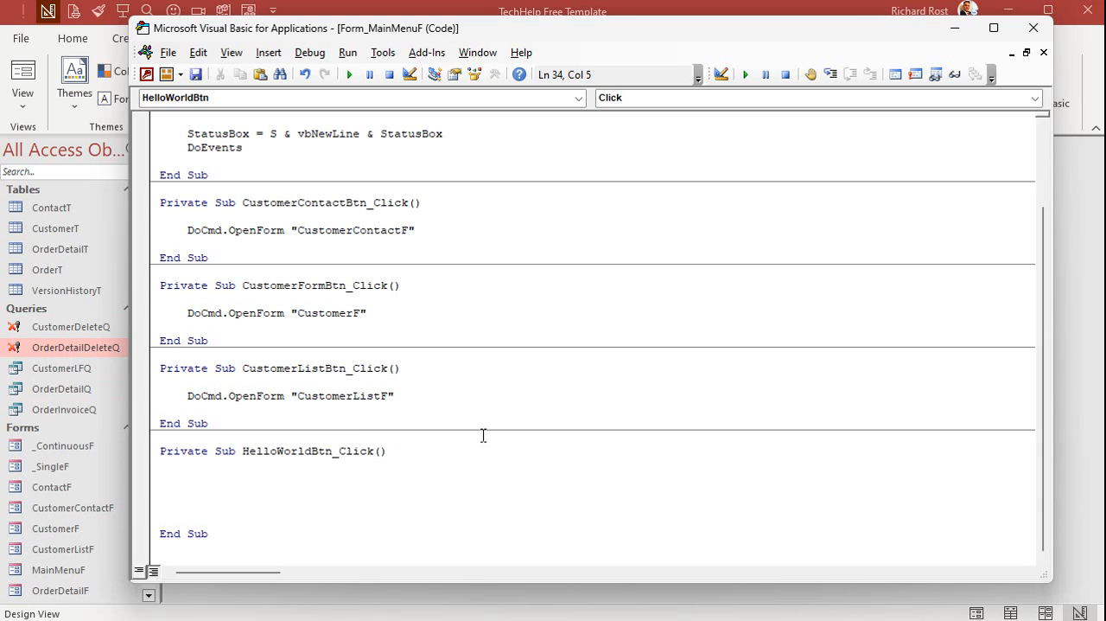
pyautogui.write('docmd.openq')
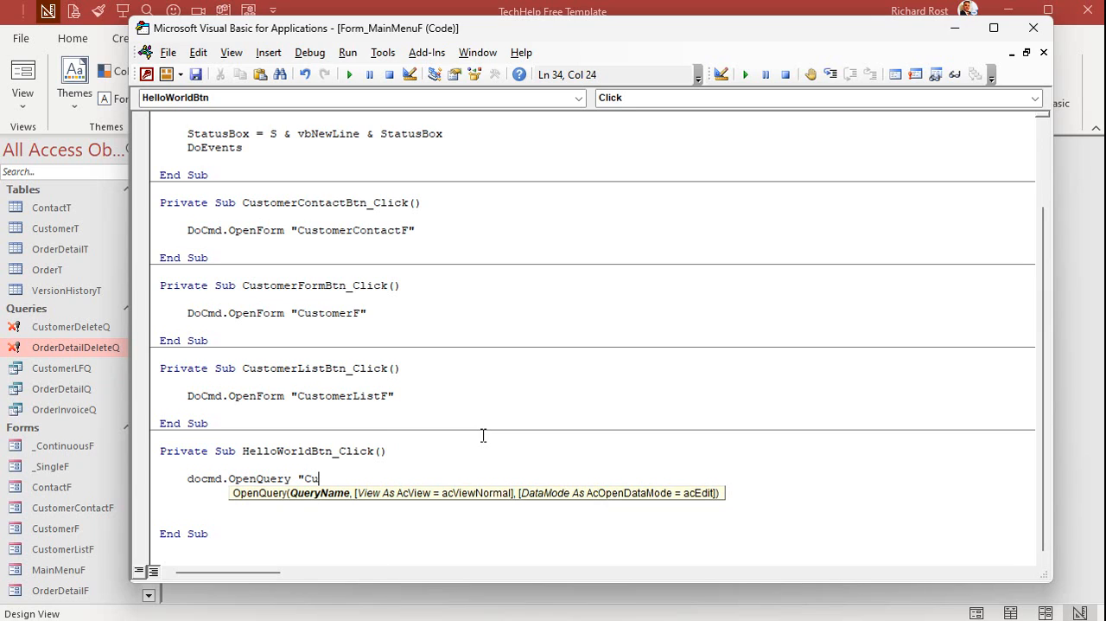
pyautogui.write('stomerDeleteQ"')
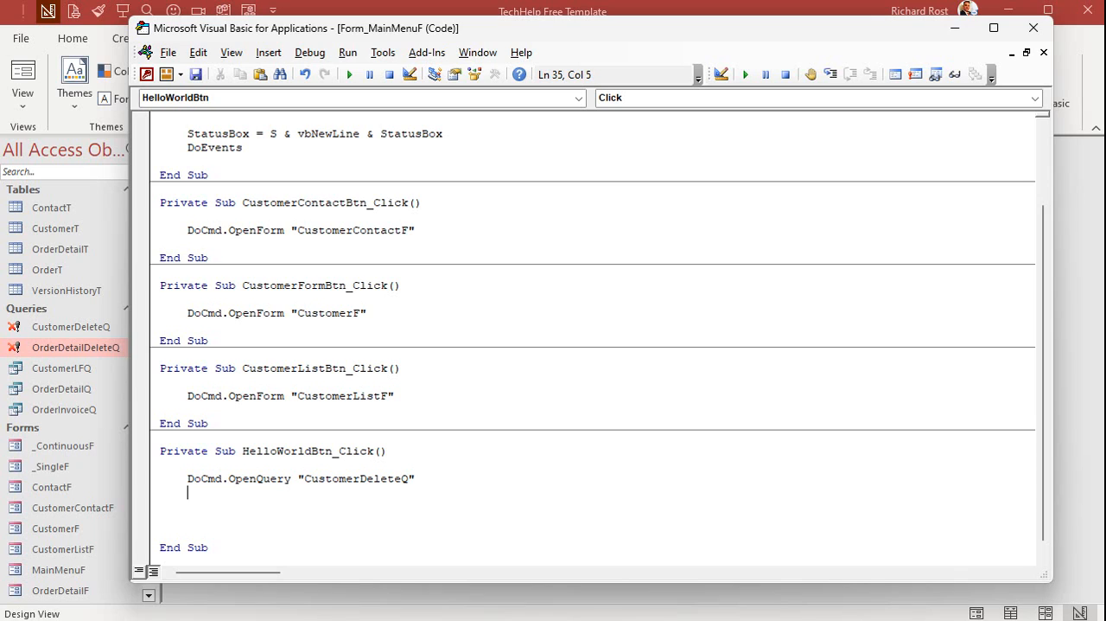
pyautogui.write('DoCmd.OpenQuery "CustomerDeleteQ"')
pyautogui.write('DoCmd.OpenQuery "OrderDetailDeleteQ')
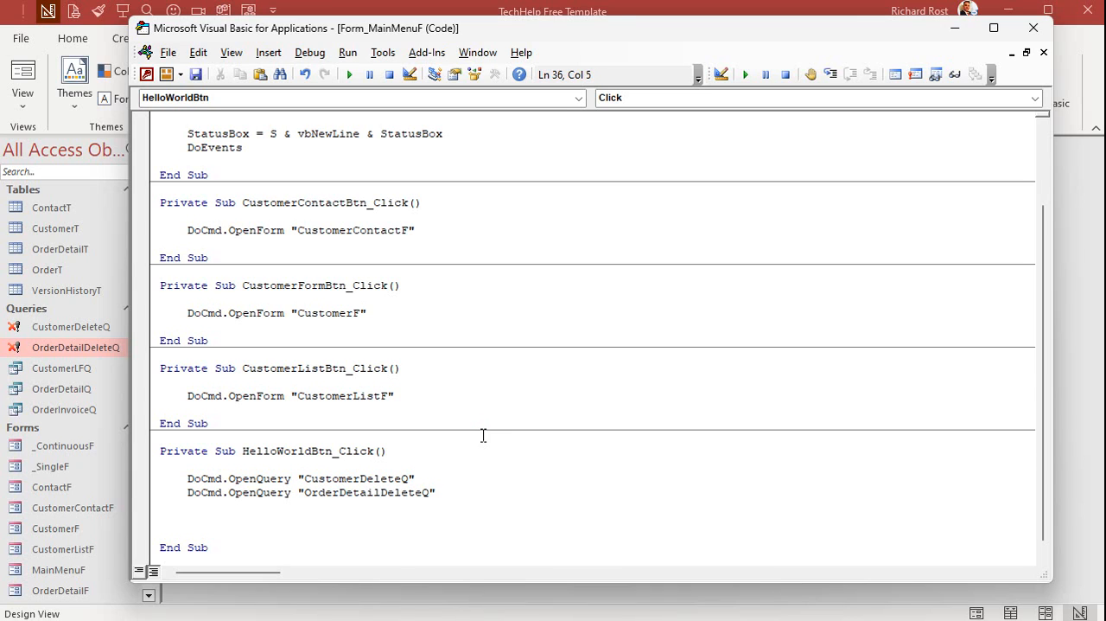
pyautogui.write('Status')
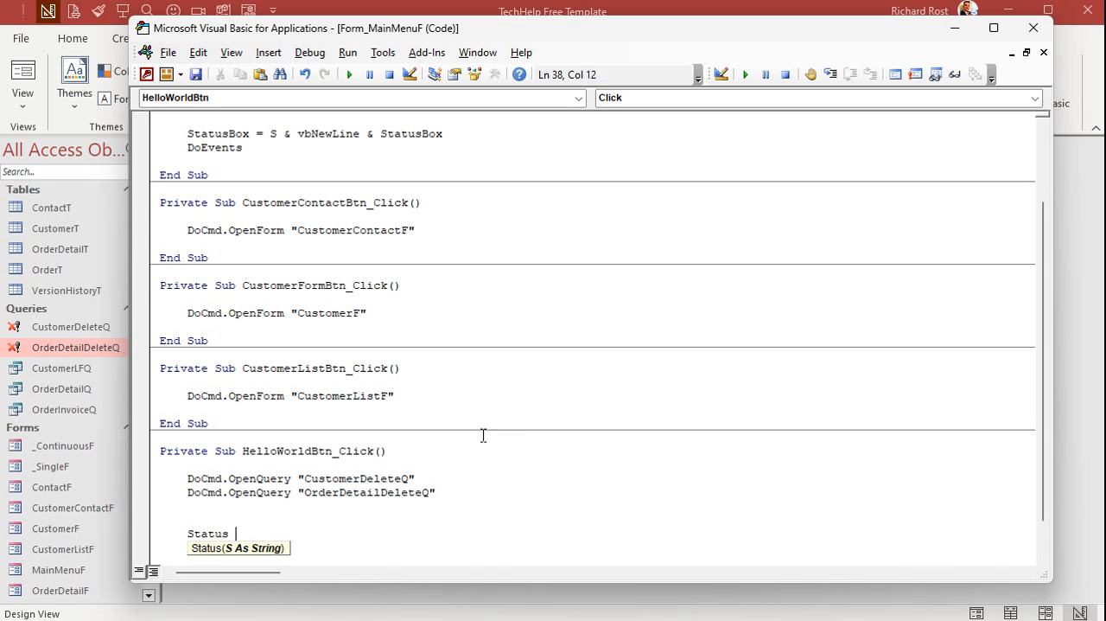
pyautogui.write('"Done!"')
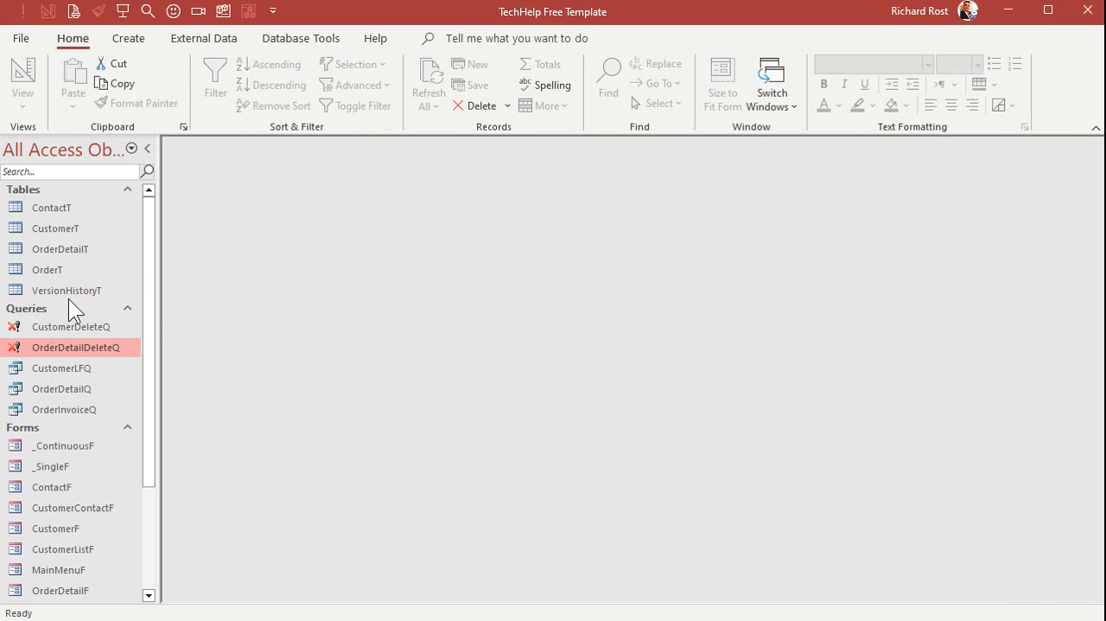
# Check CustomerT, run Delete Sample Data from the Main Menu, and reopen CustomerT to verify the deletion.
pyautogui.doubleClick(55, 228)
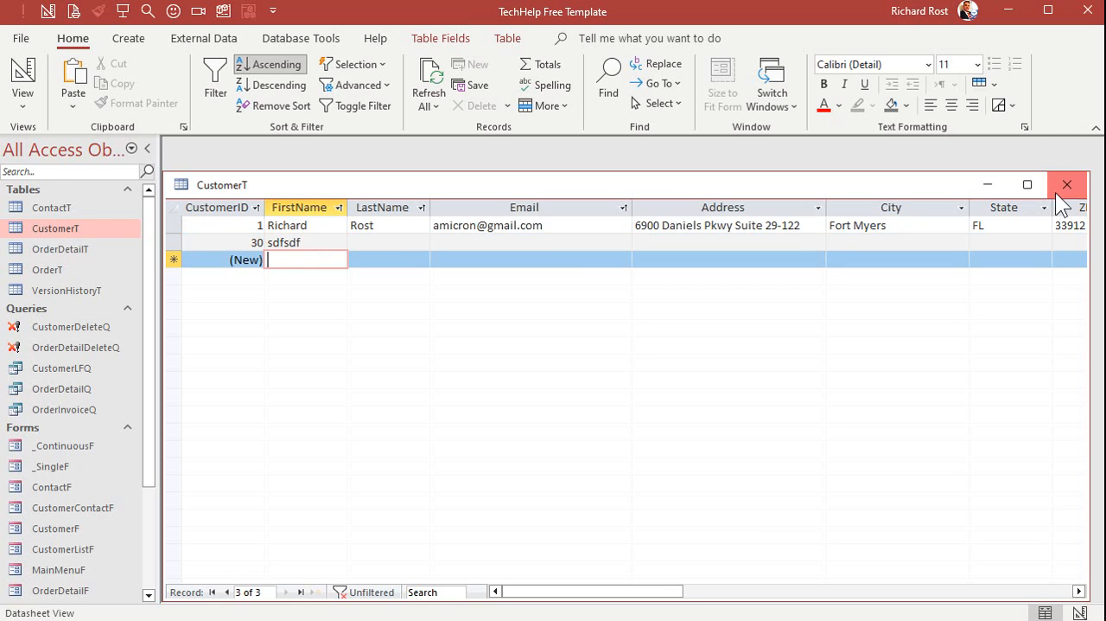
pyautogui.click(1068, 183)
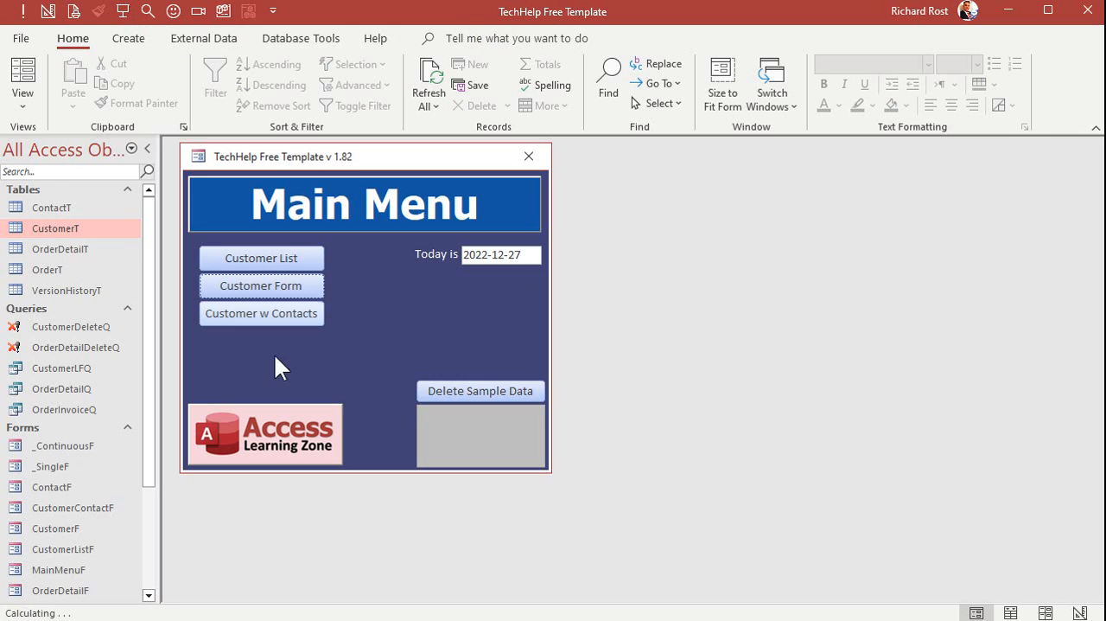
pyautogui.click(481, 391)
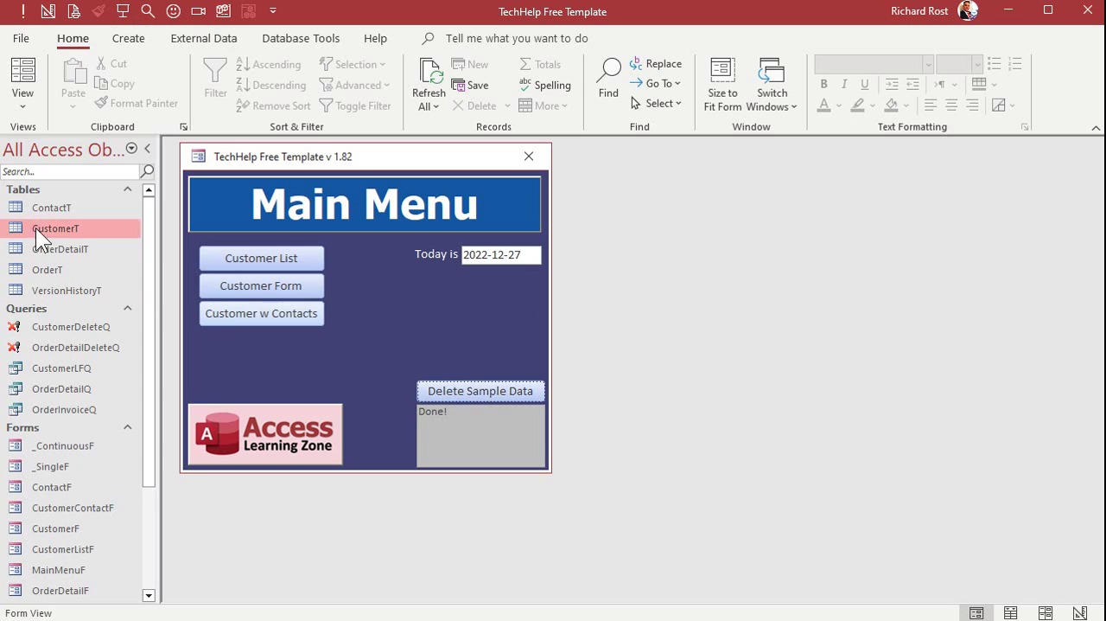
pyautogui.doubleClick(55, 228)
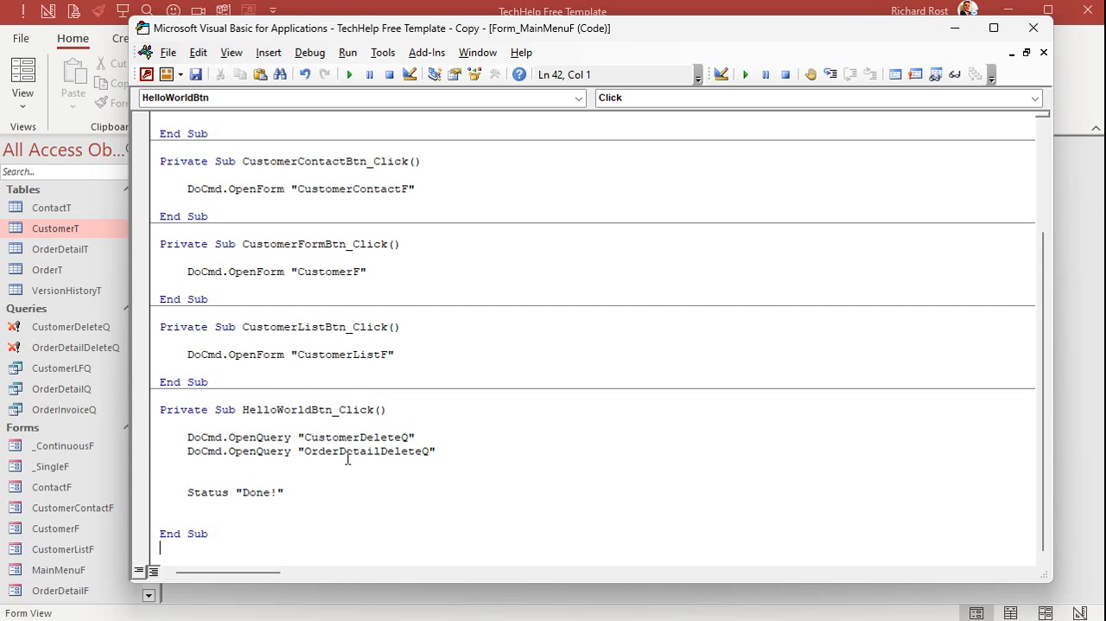
pyautogui.moveTo(438, 512)
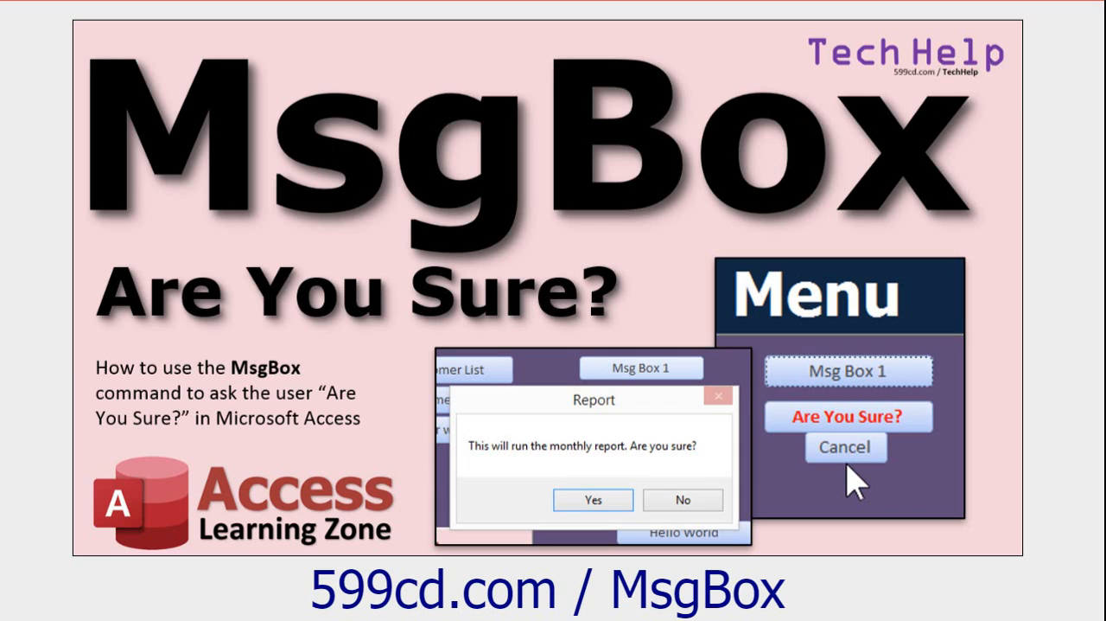
pyautogui.moveTo(859, 415)
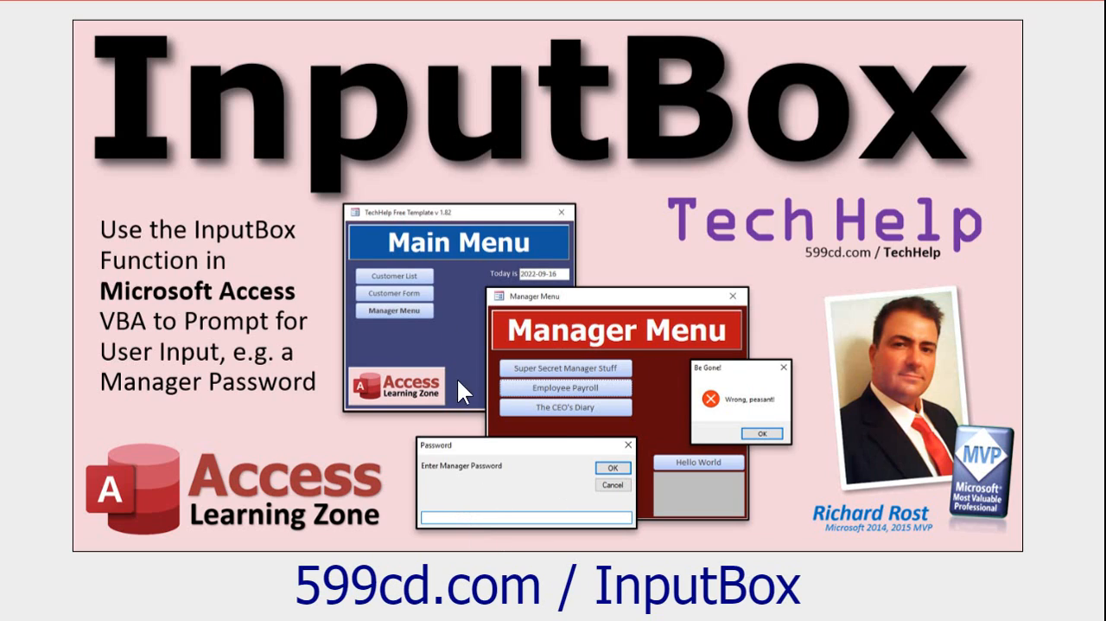
pyautogui.moveTo(525, 495)
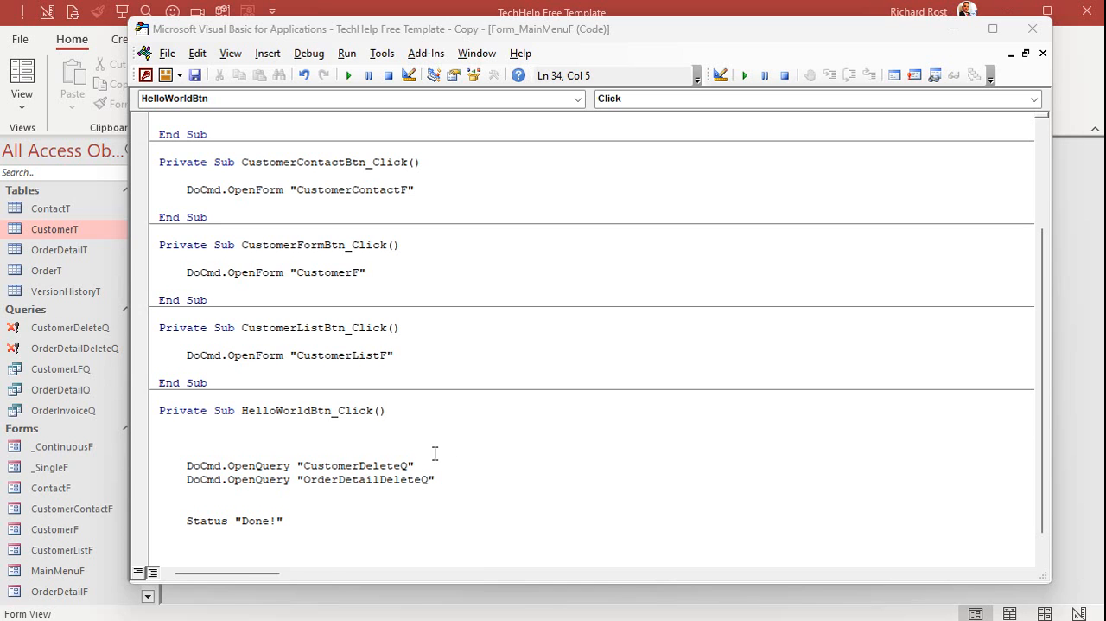
# Add Dim S As String and an InputBox warning that asks the user to type DELETE, titled "DELETE!".
pyautogui.write('Dim S As String')
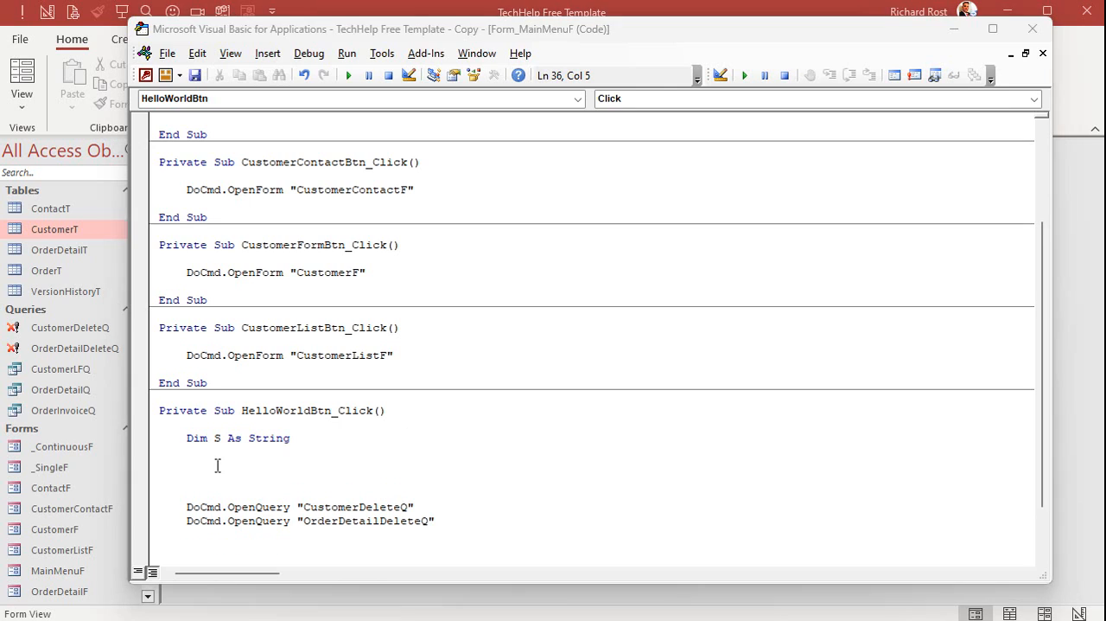
pyautogui.write('S =')
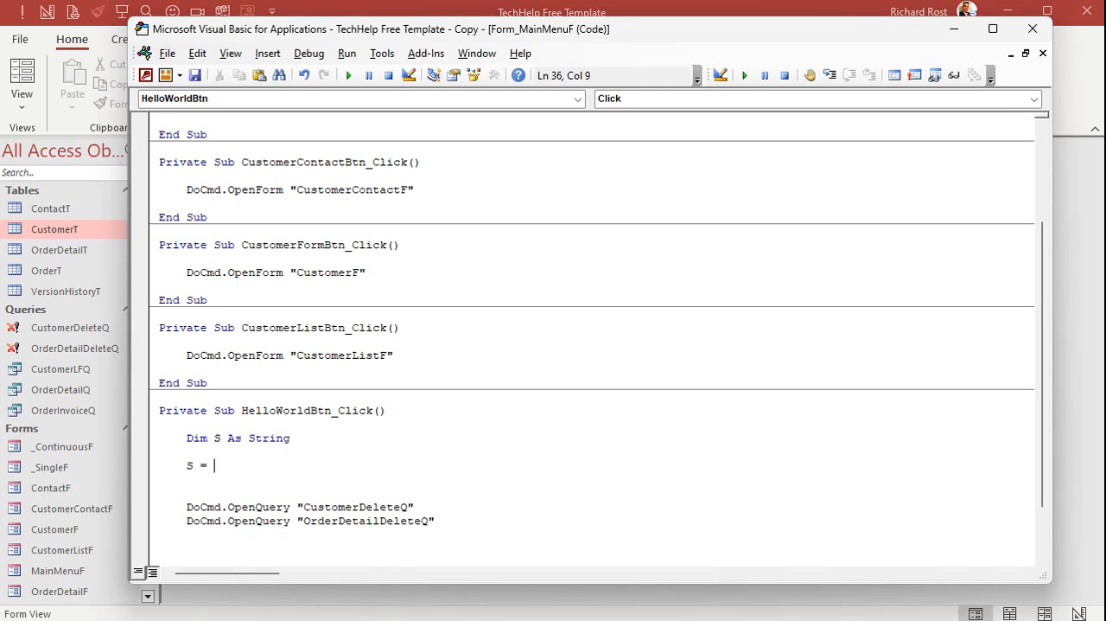
pyautogui.write('inputbox(')
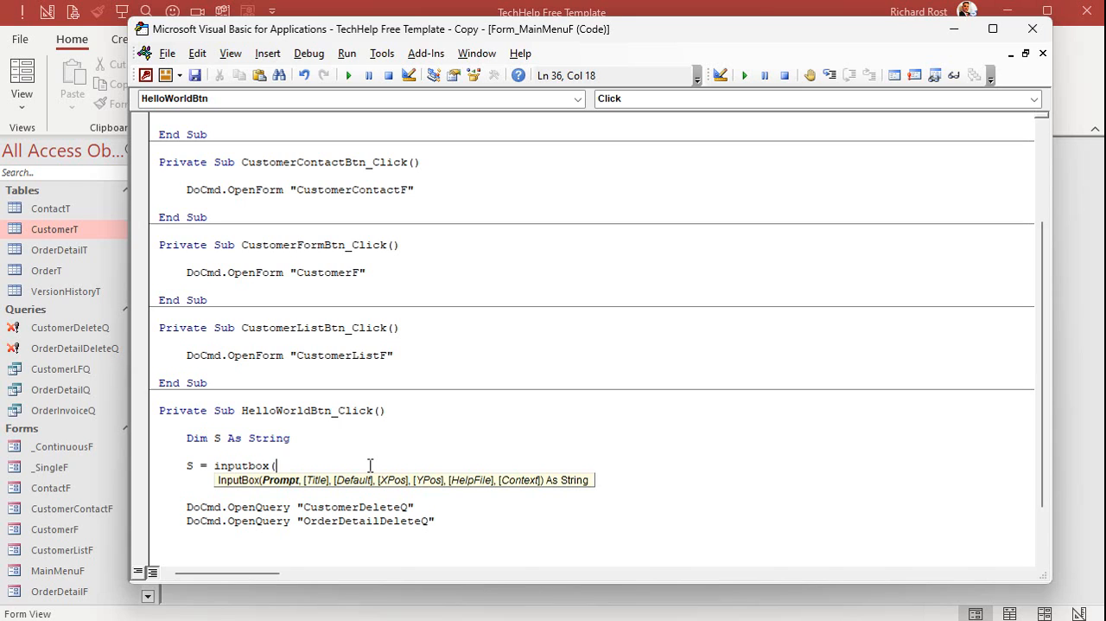
pyautogui.write('"WARNING: This will')
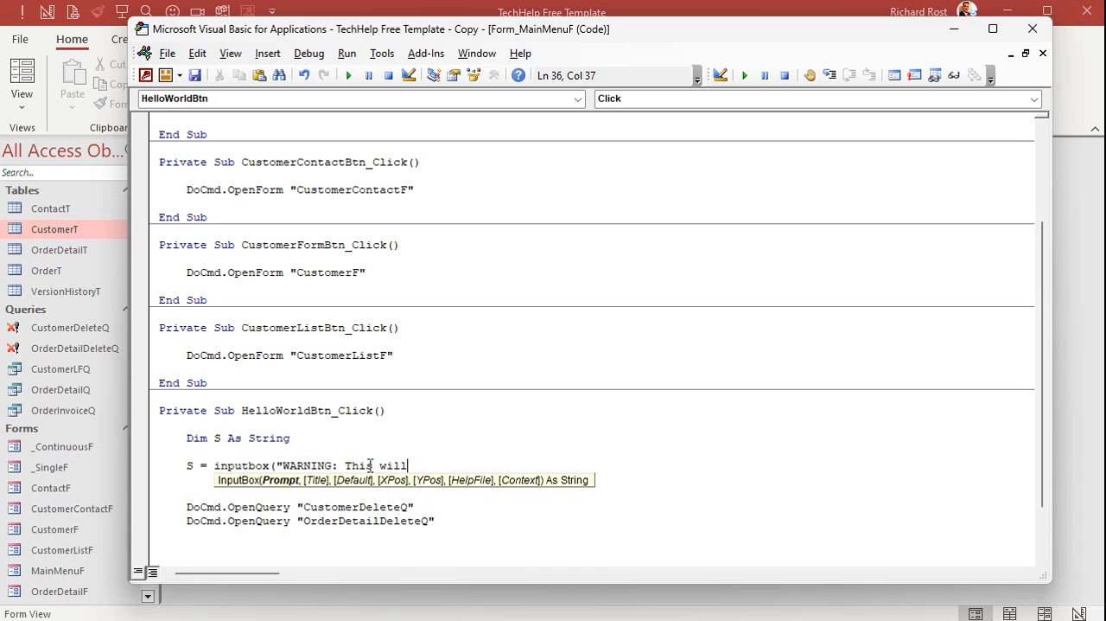
pyautogui.write('" "')
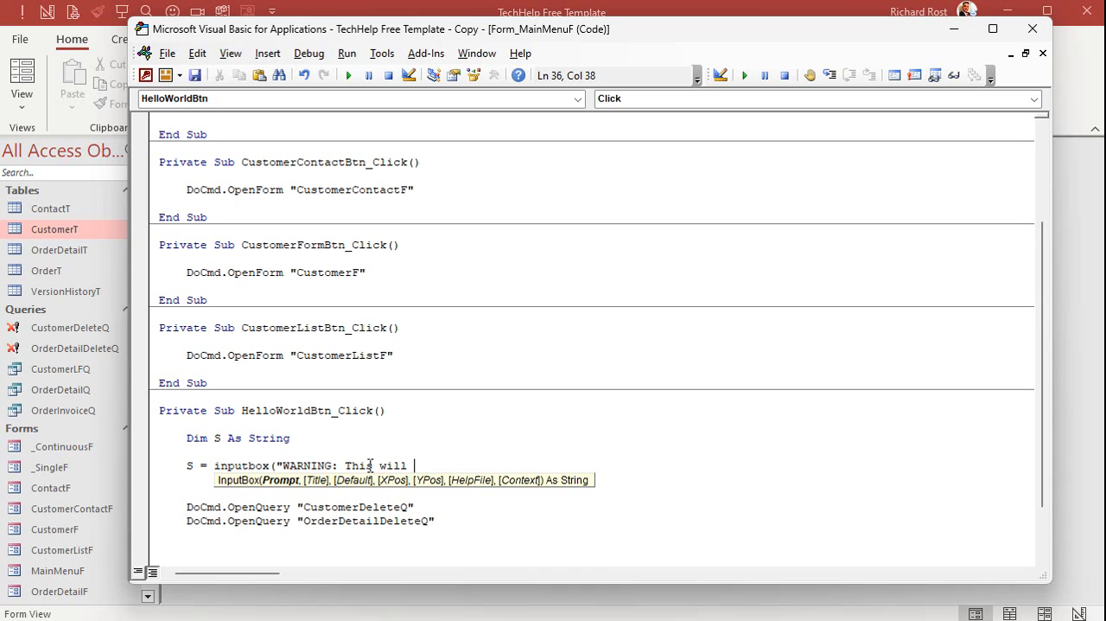
pyautogui.write('DELETE all data in the database. Continu')
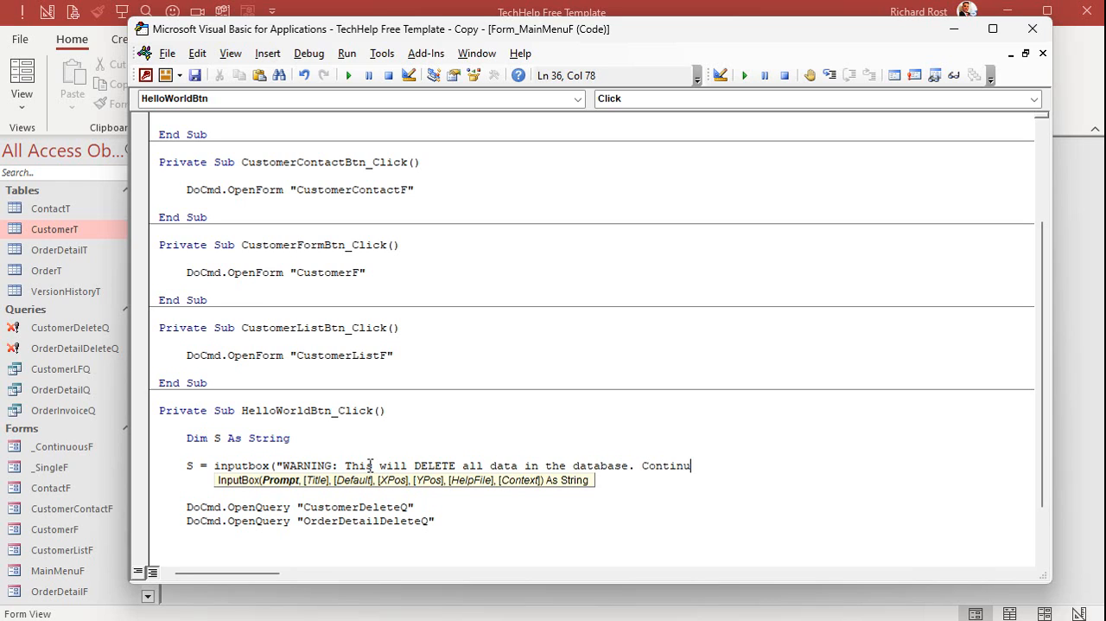
pyautogui.write('To con')
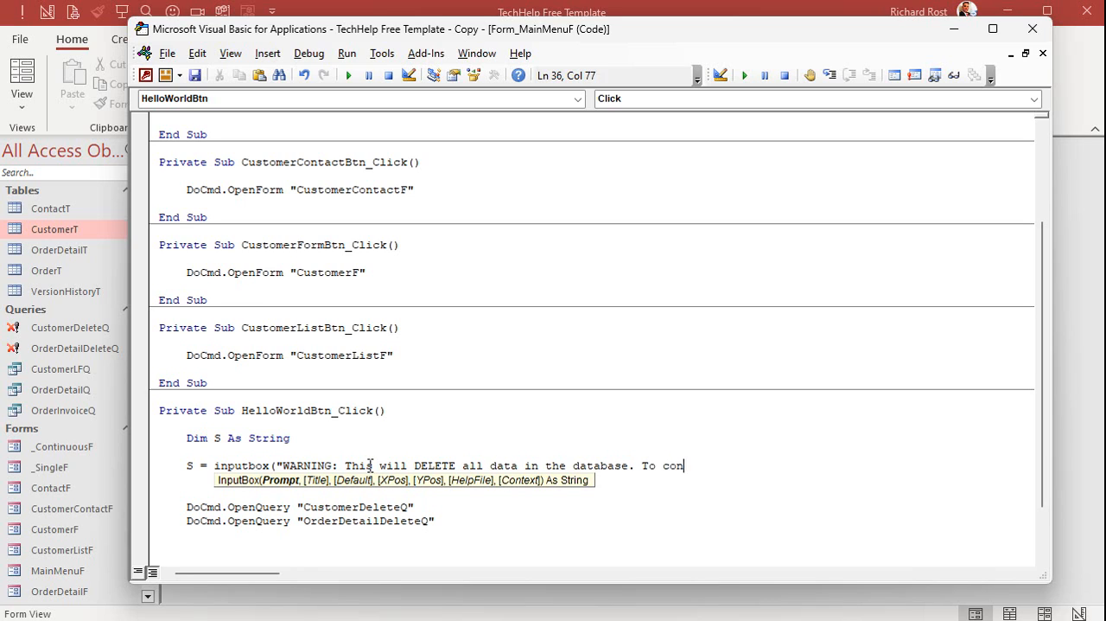
pyautogui.write('tinue, type')
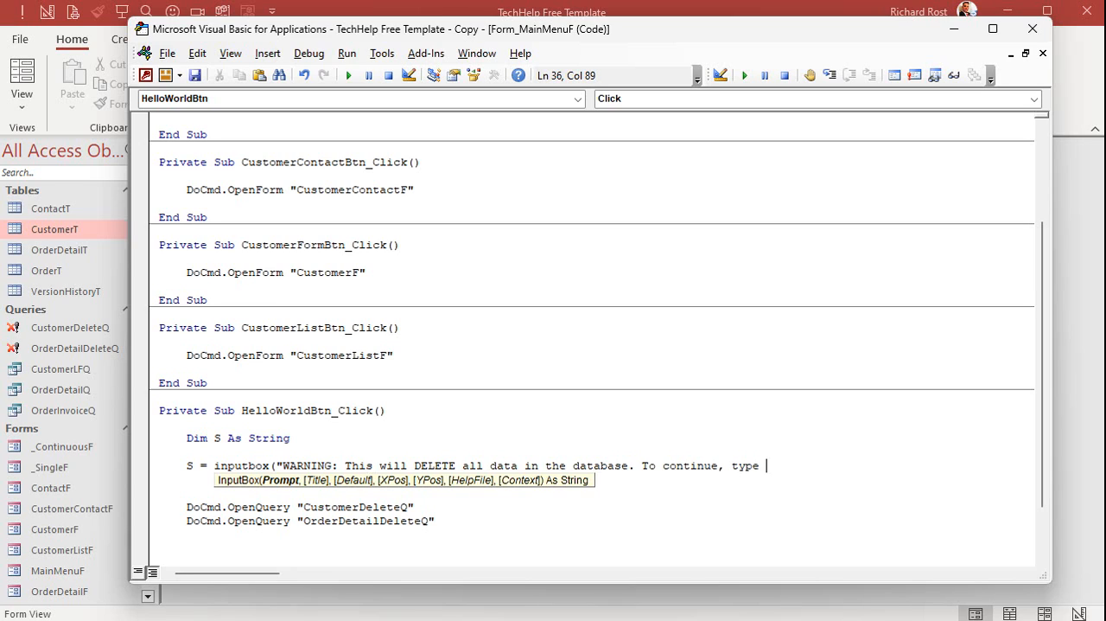
pyautogui.write("'DELETE'")
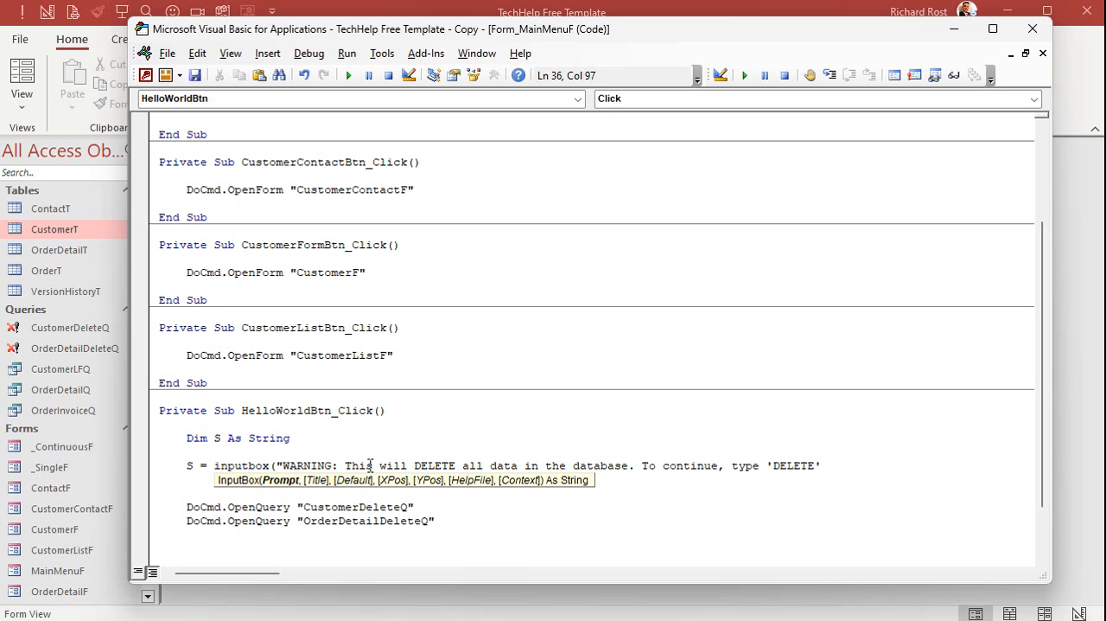
pyautogui.write('."')
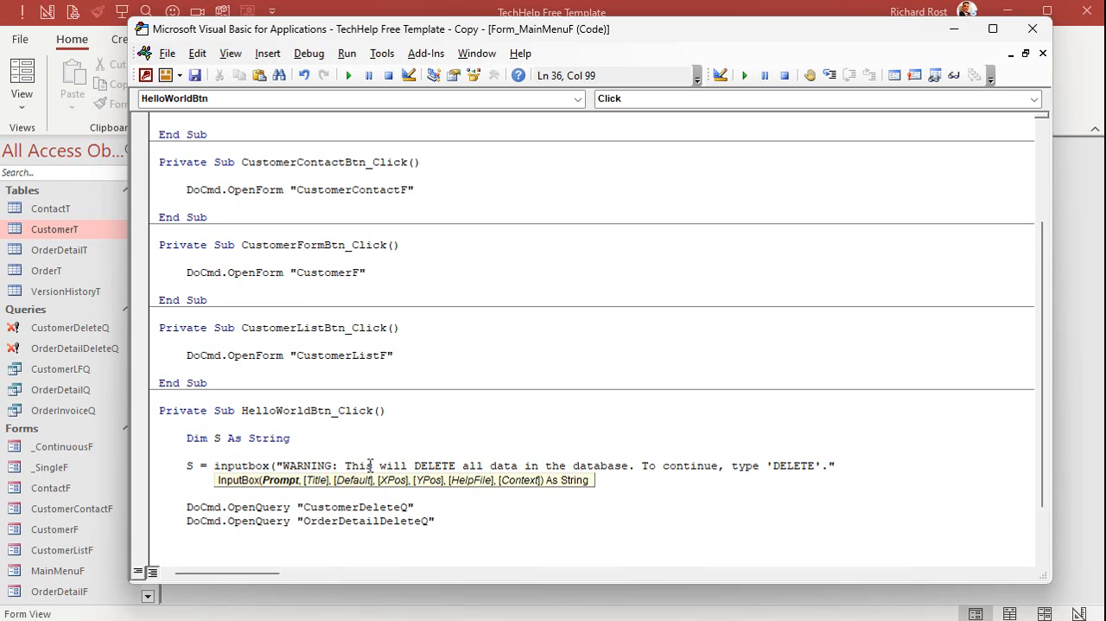
pyautogui.write(',"DELETE!')
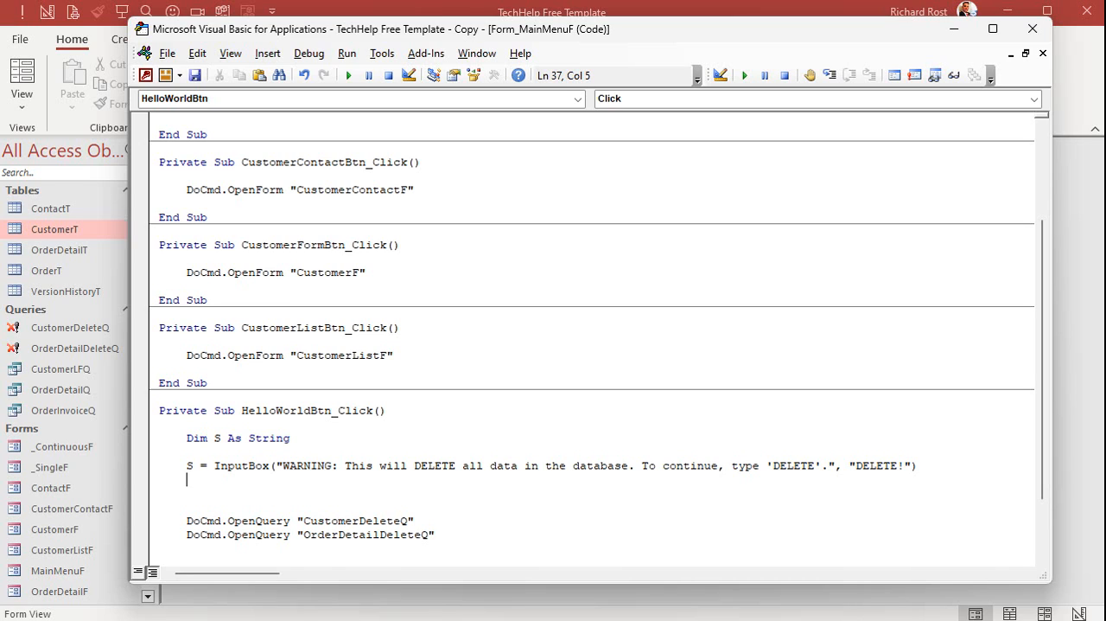
# Add If S <> "DELETE" Then Exit Sub to abort unless DELETE is entered.
pyautogui.write('if s <>')
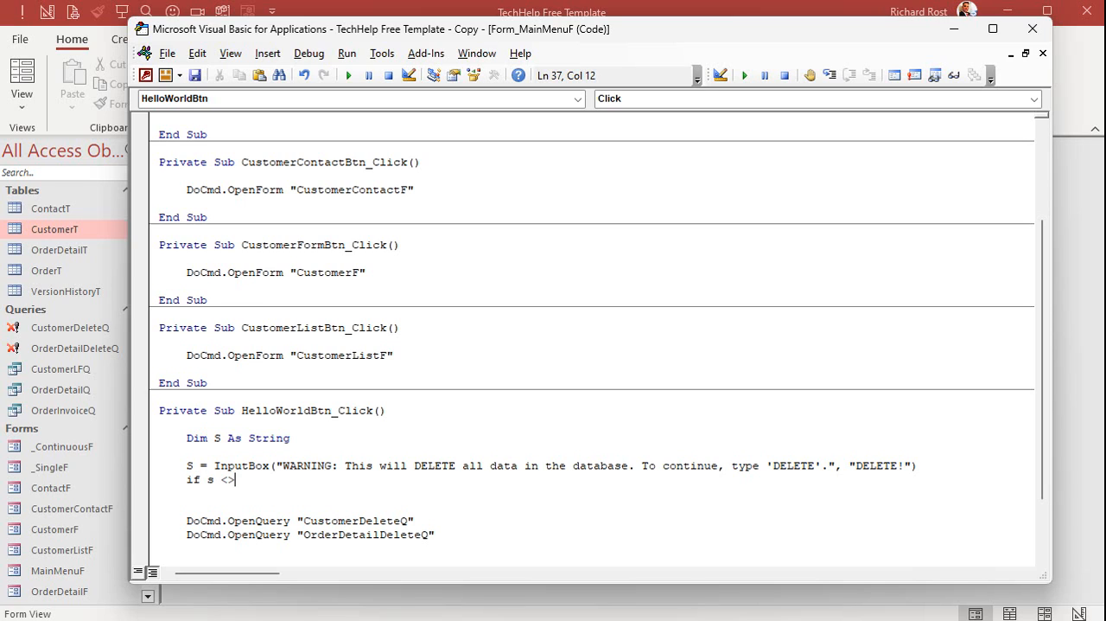
pyautogui.write('"DELETE" then Exit Sub')
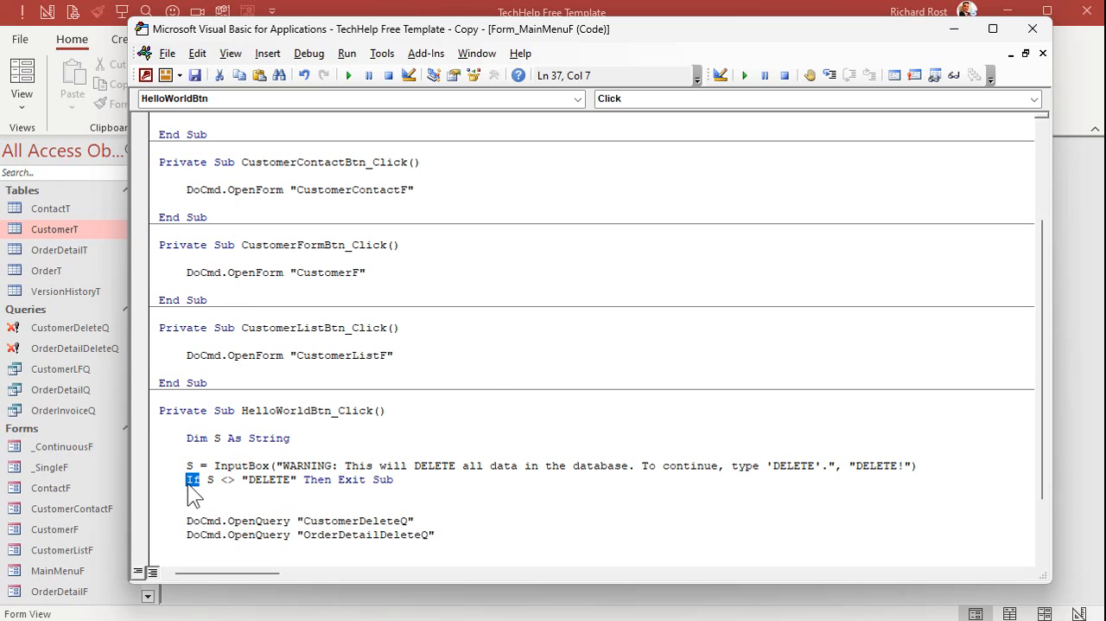
pyautogui.moveTo(216, 494)
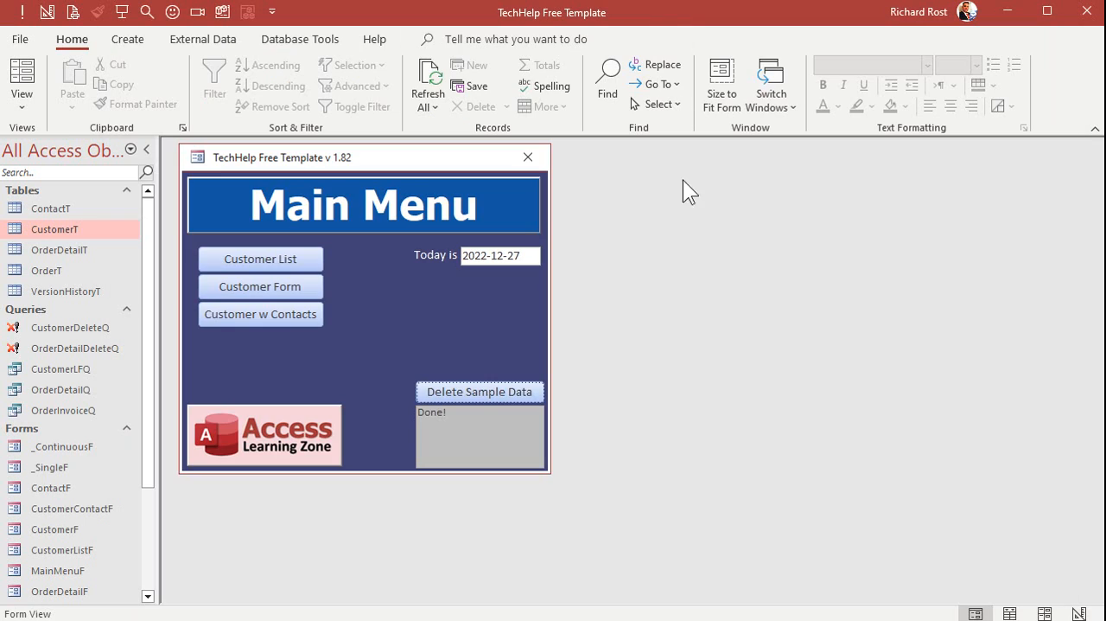
# Test the button: enter cat to cancel, then run it again and confirm with DELETE.
pyautogui.click(480, 390)
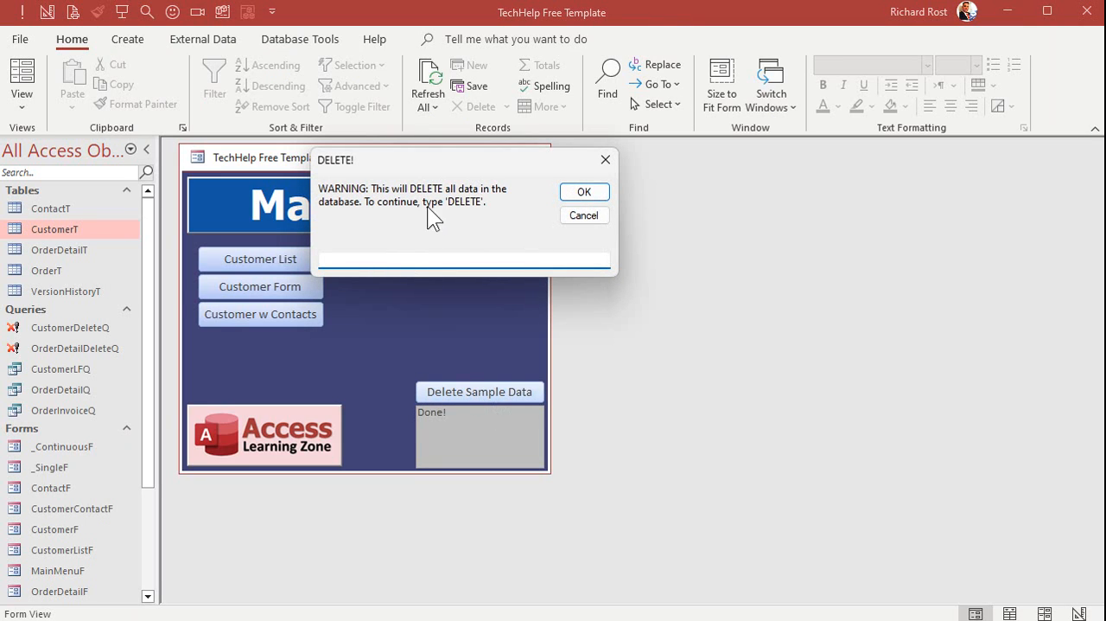
pyautogui.write('cat')
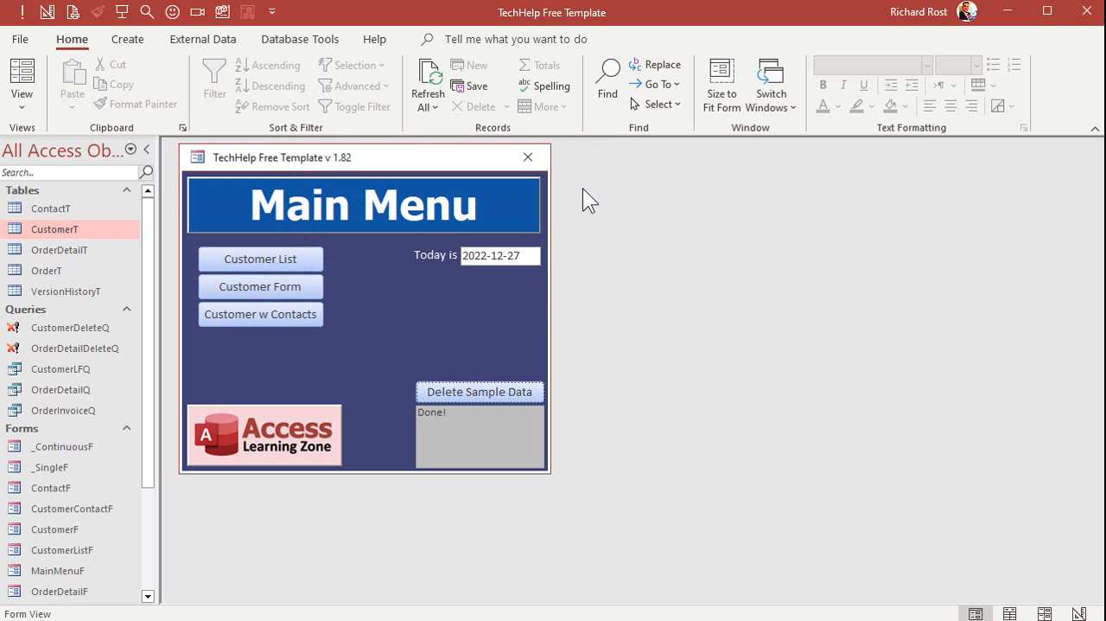
pyautogui.click(481, 391)
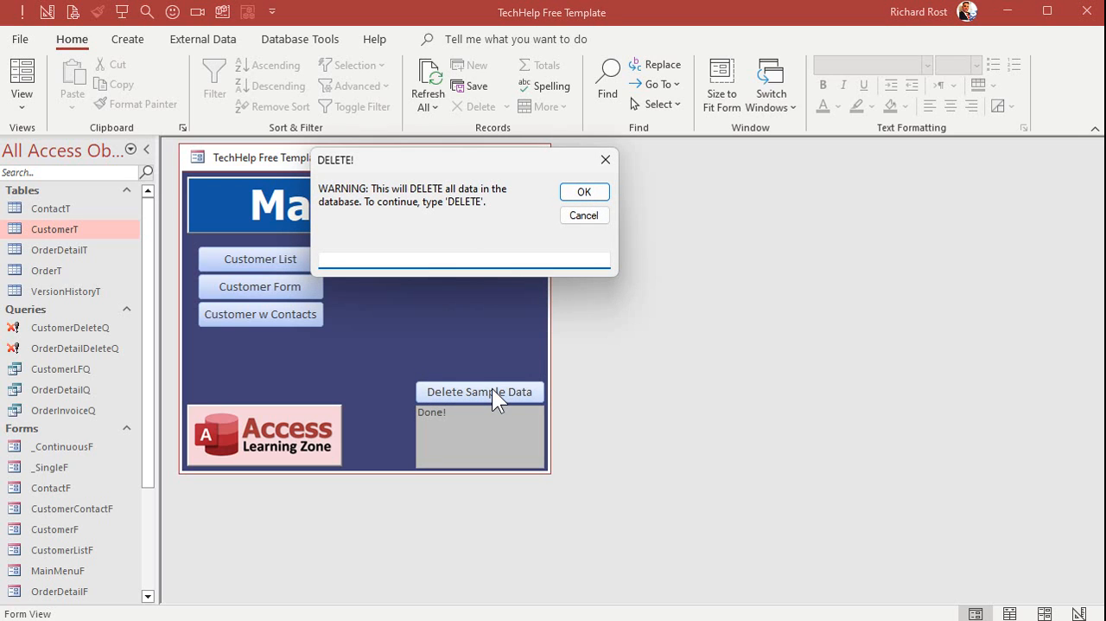
pyautogui.write('delete')
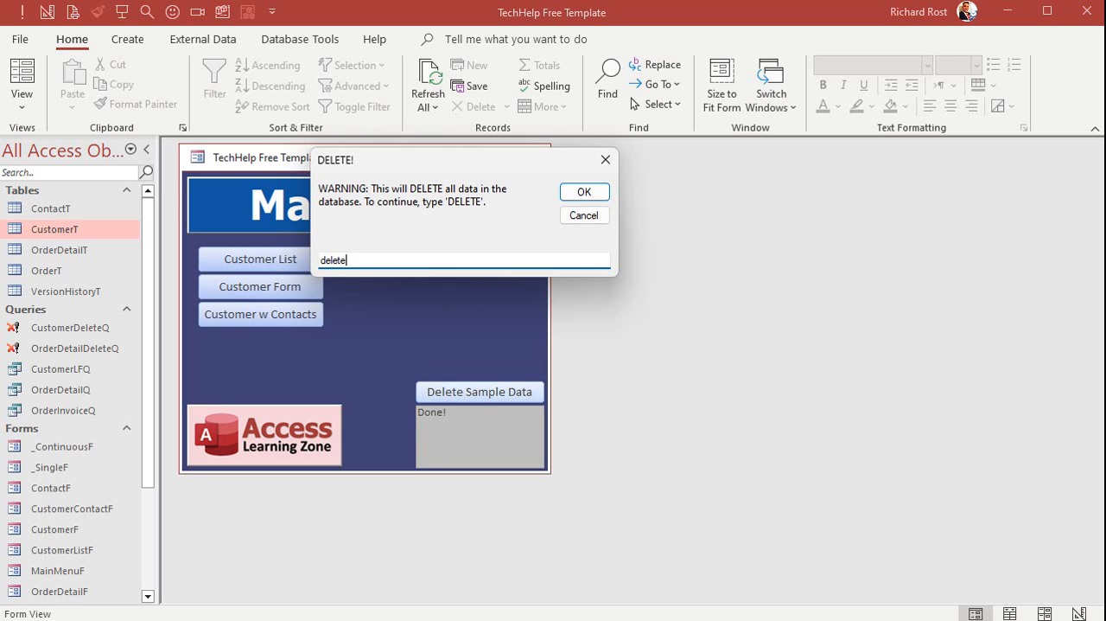
pyautogui.click(584, 190)
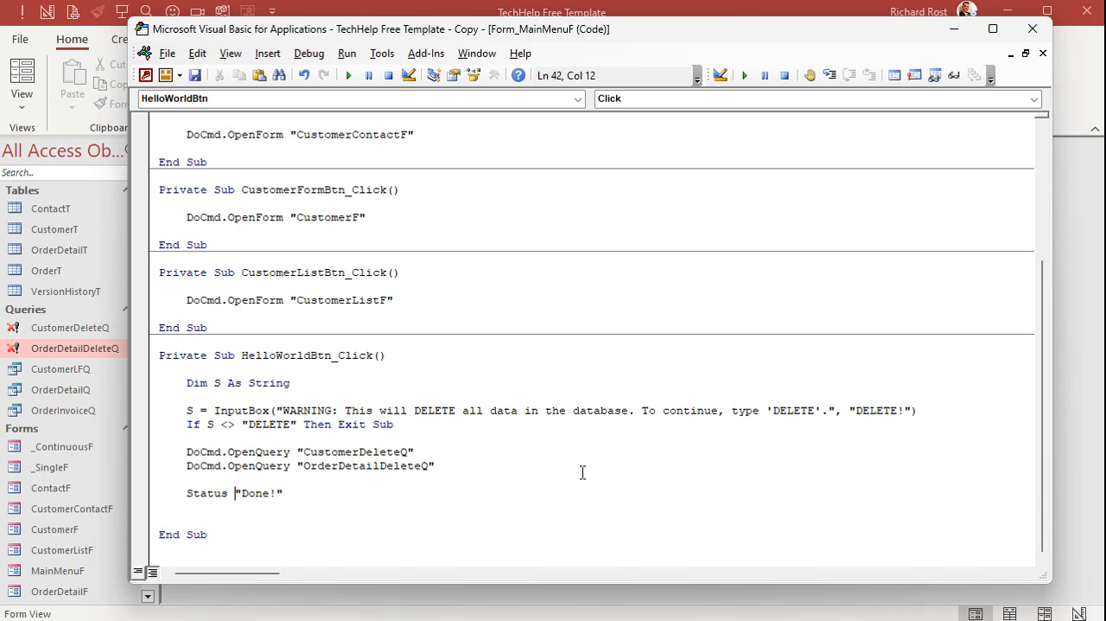
pyautogui.moveTo(66, 391)
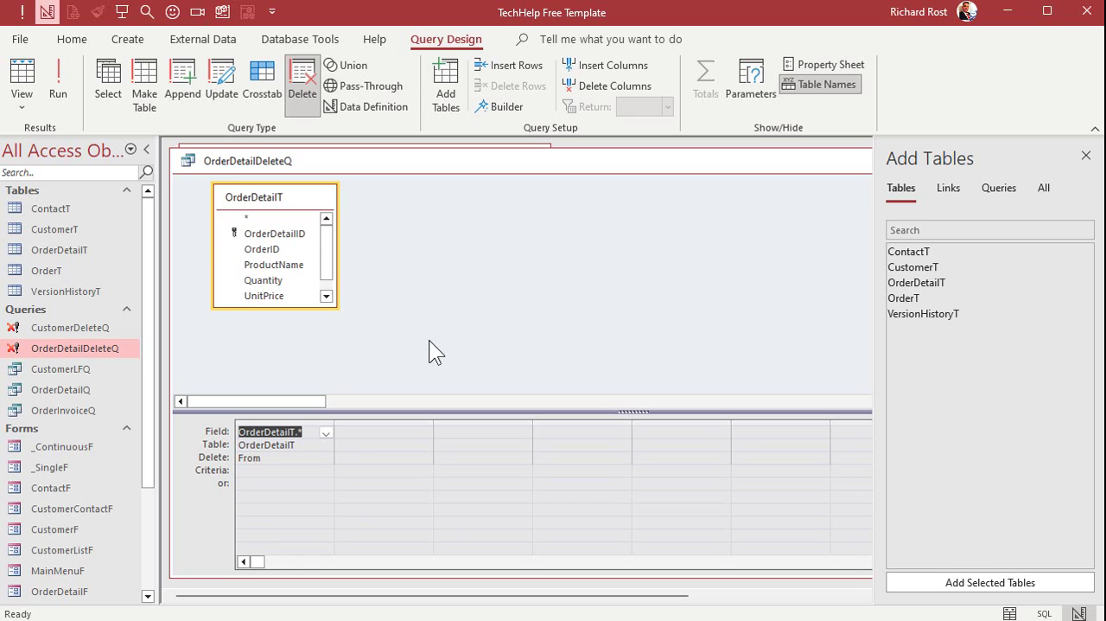
pyautogui.moveTo(418, 291)
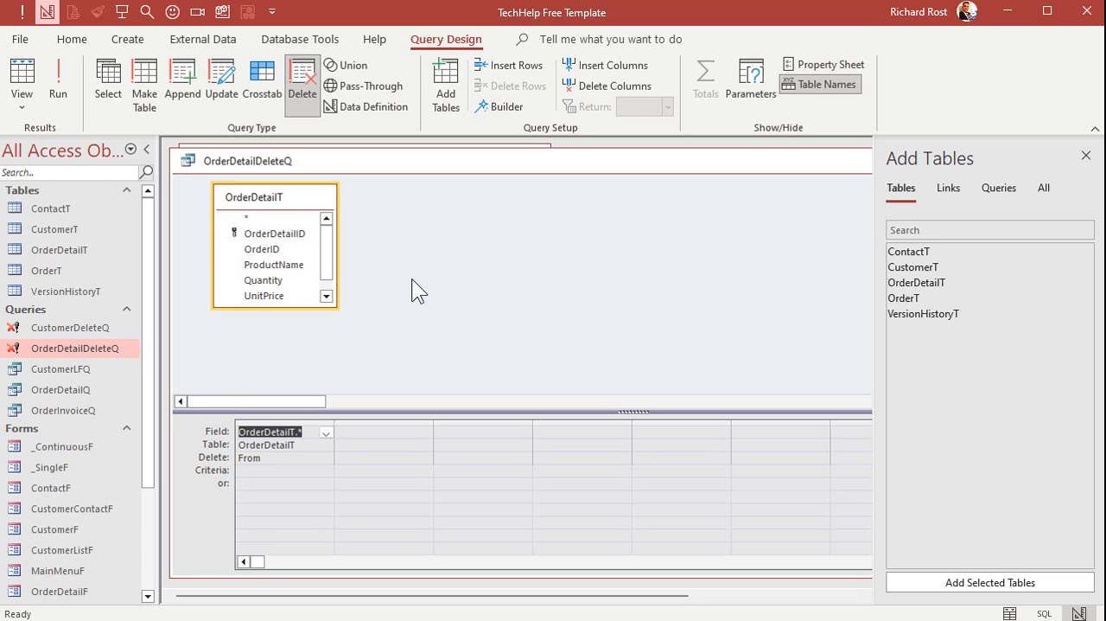
pyautogui.moveTo(384, 166)
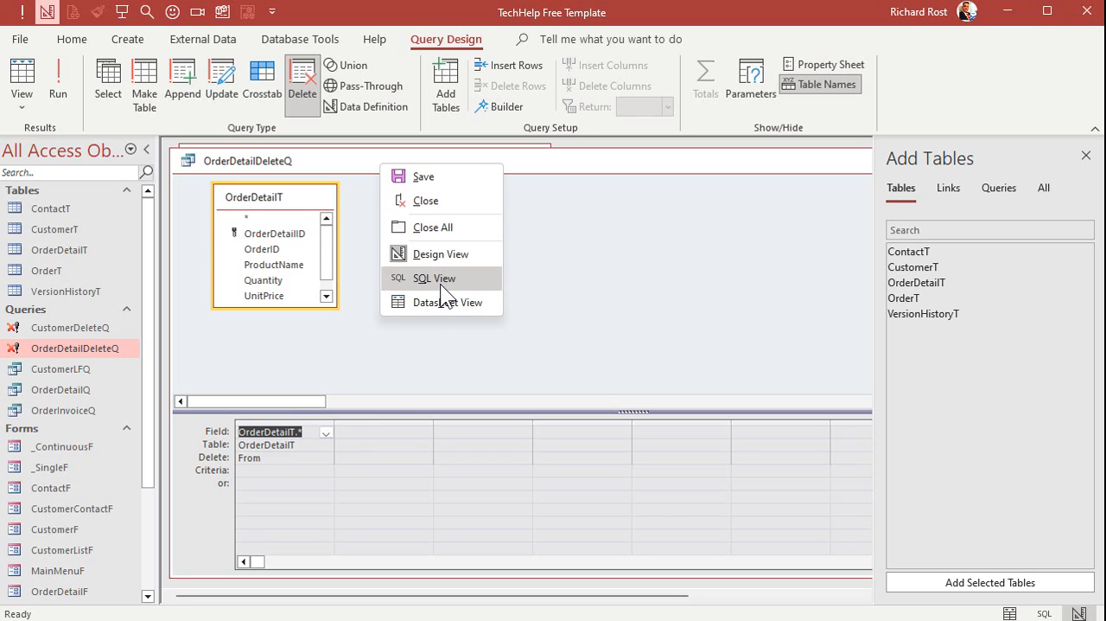
# Review OrderDetailDeleteQ in SQL View and close the query.
pyautogui.click(432, 276)
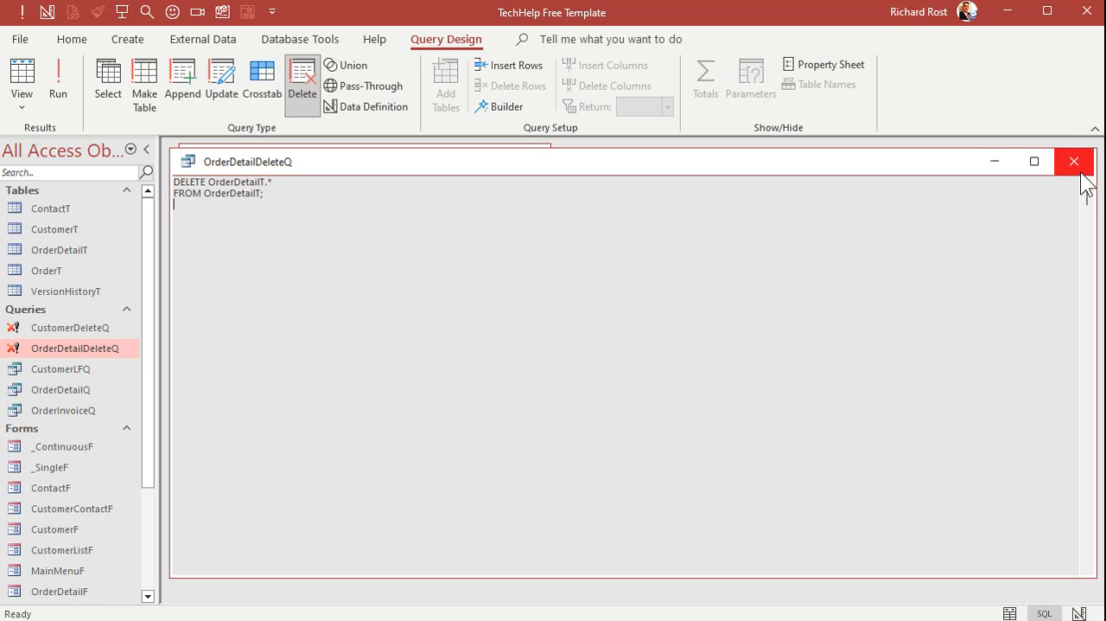
pyautogui.click(1075, 163)
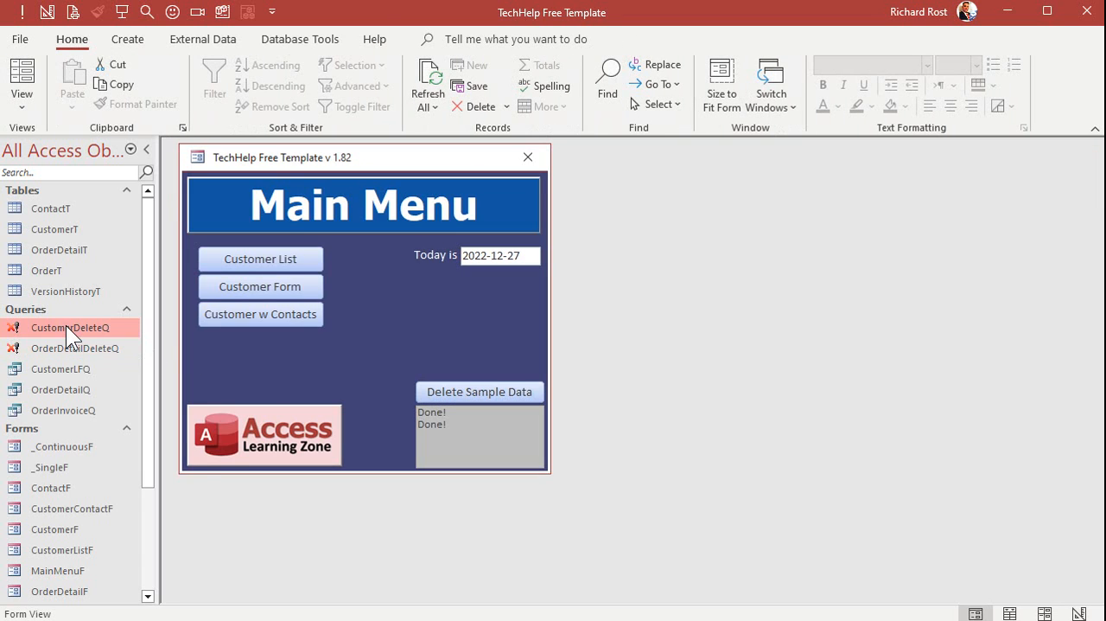
# Open the customer delete query from the navigation pane.
pyautogui.doubleClick(69, 327)
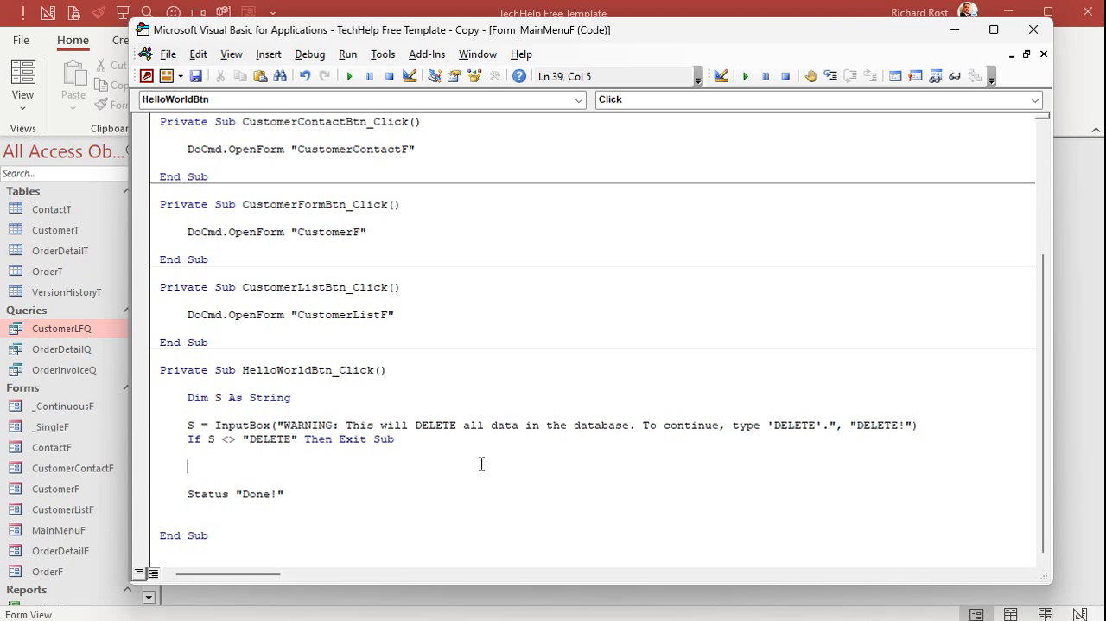
# Write CurrentDb.Execute "DELETE * FROM OrderDetailT" in the button's click code.
pyautogui.write('currentdb.execute')
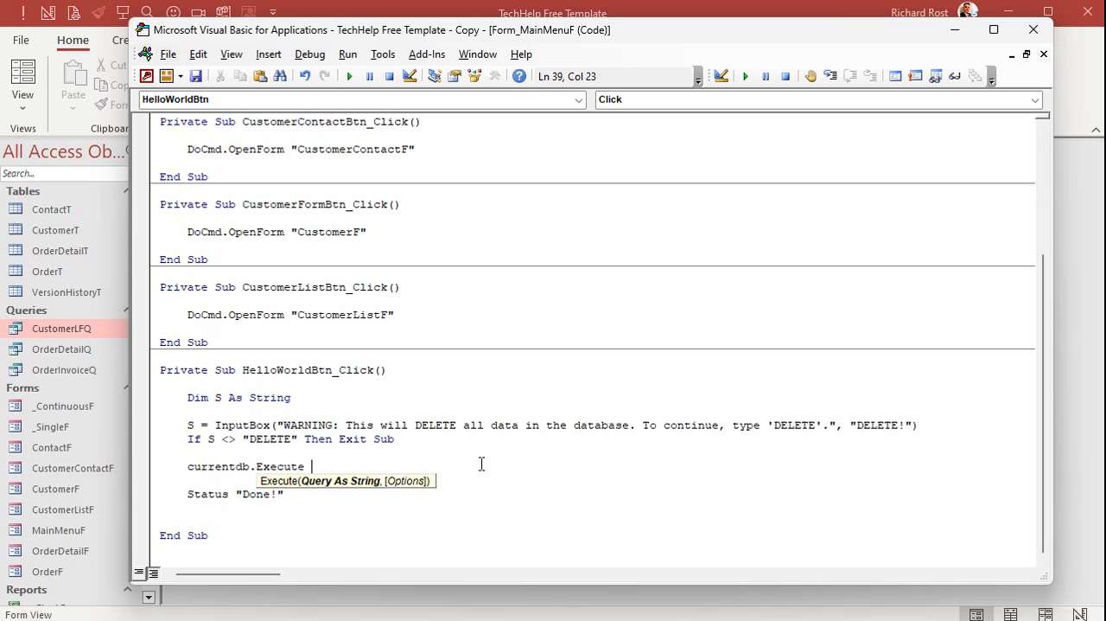
pyautogui.write('"')
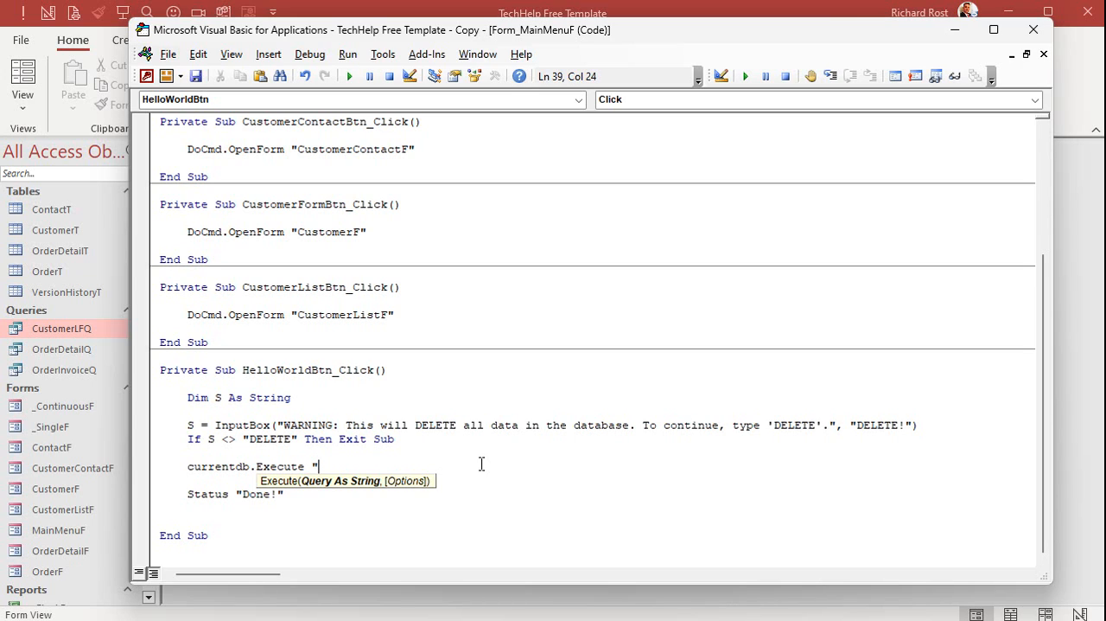
pyautogui.write('DEL')
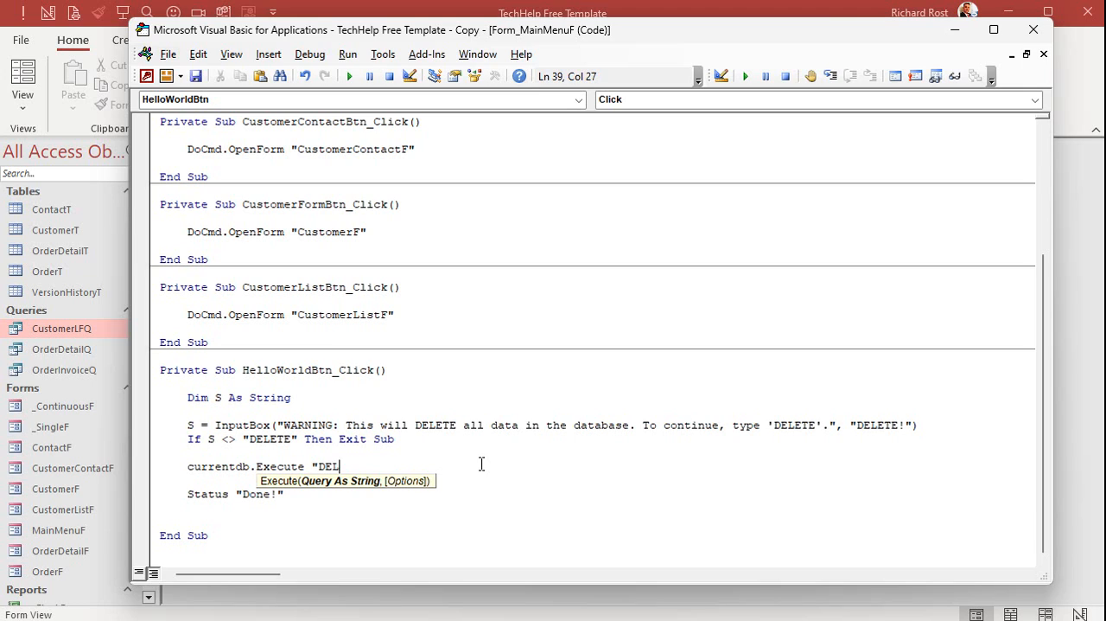
pyautogui.write('ETE * FR')
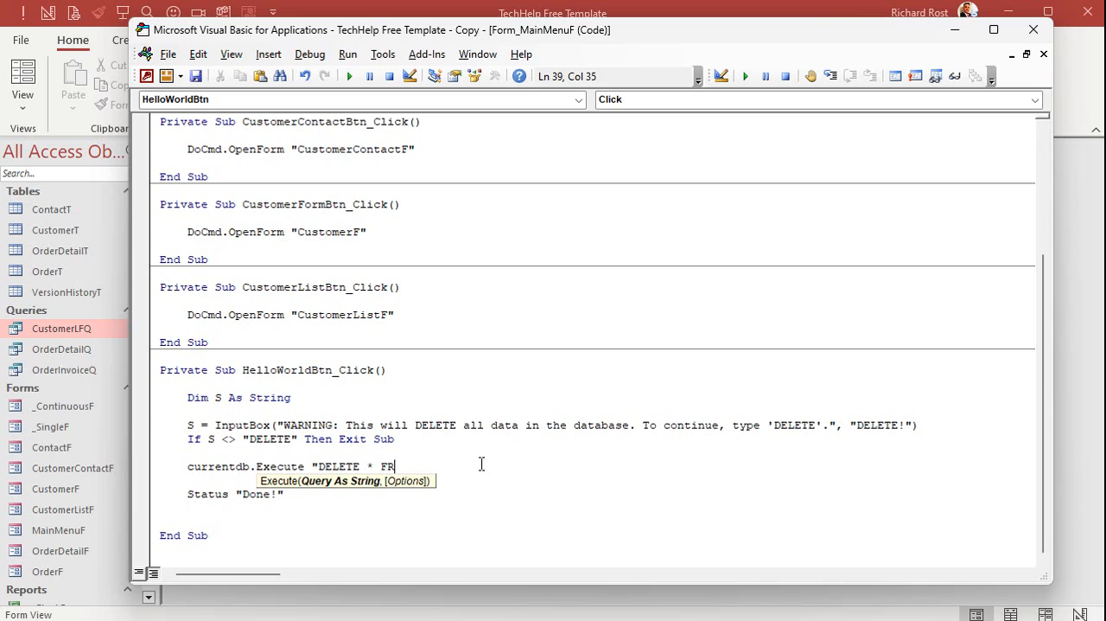
pyautogui.write('OM')
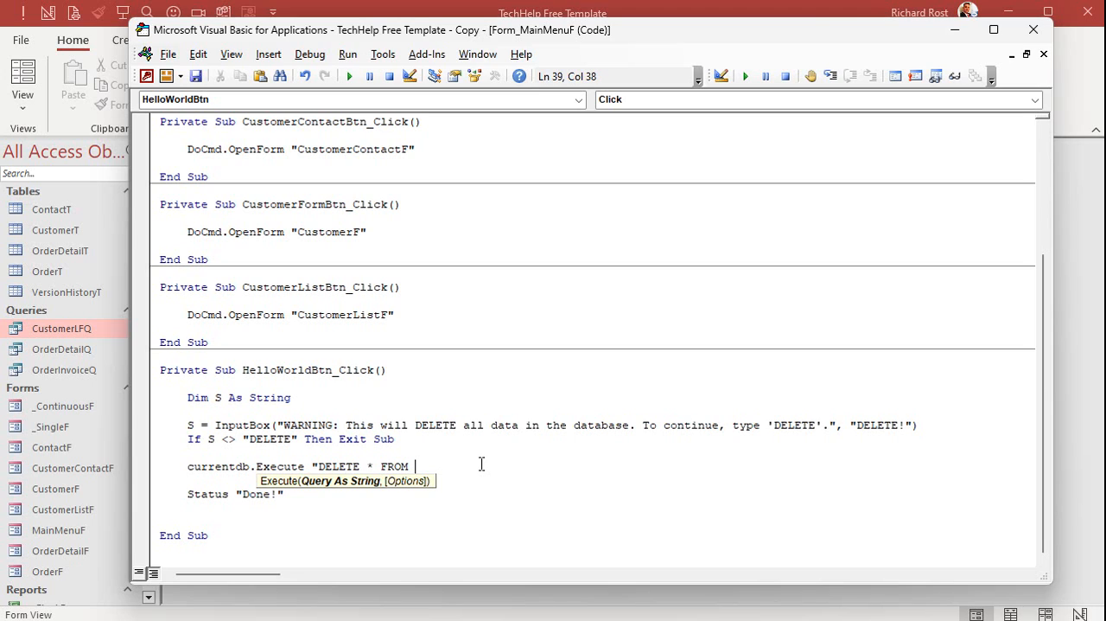
pyautogui.write('OrderDetail')
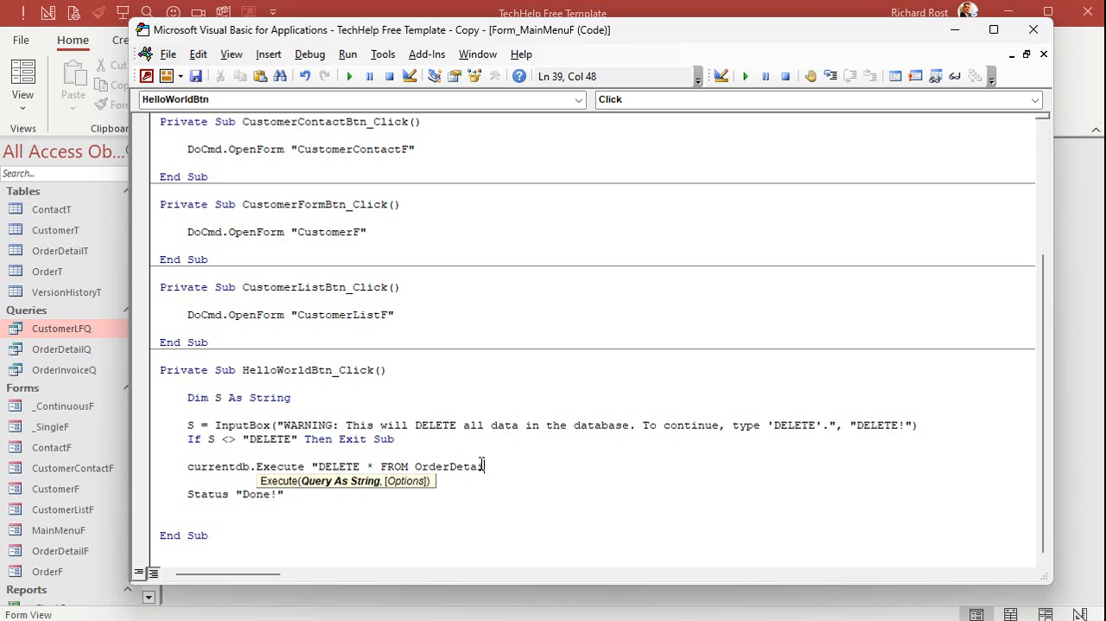
pyautogui.write('lT"')
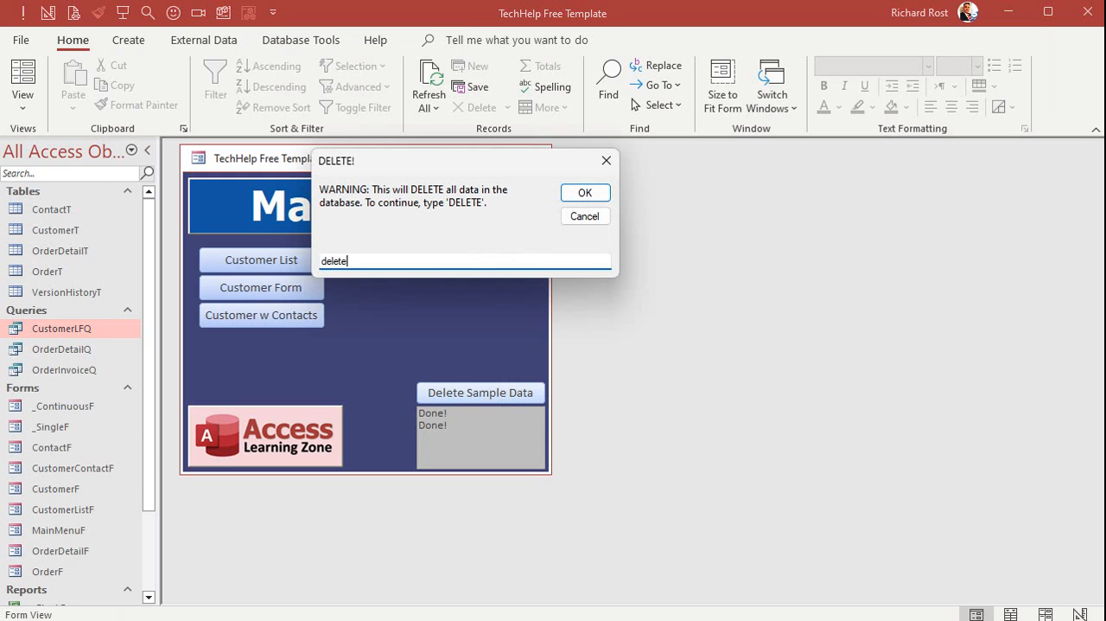
# Run Delete Sample Data, confirming the prompt, to test the direct SQL delete.
pyautogui.click(584, 192)
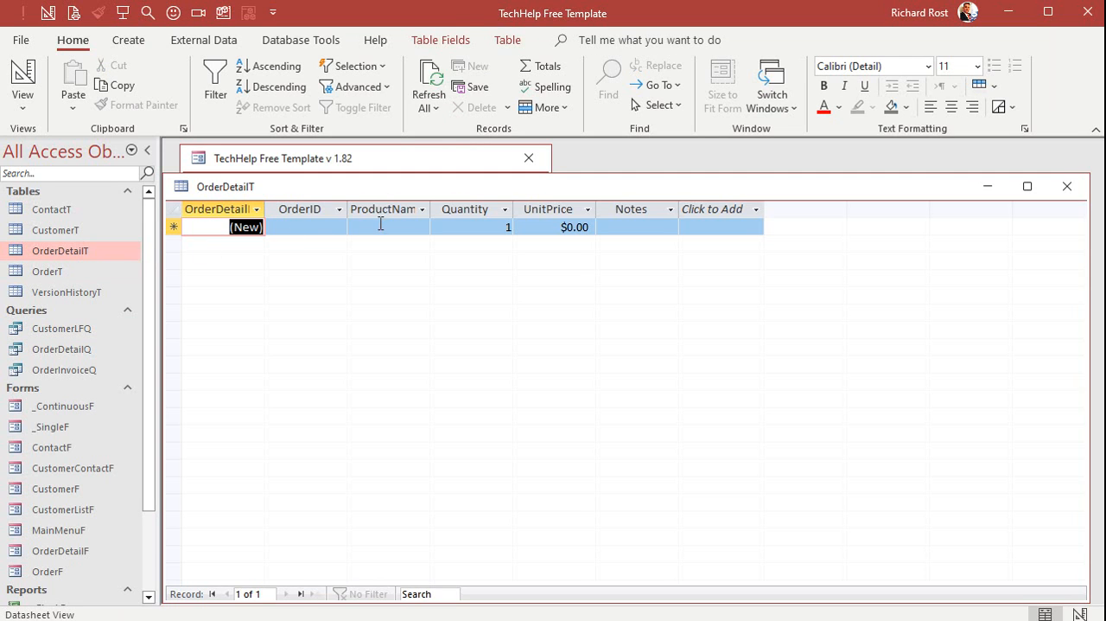
pyautogui.write('efefef')
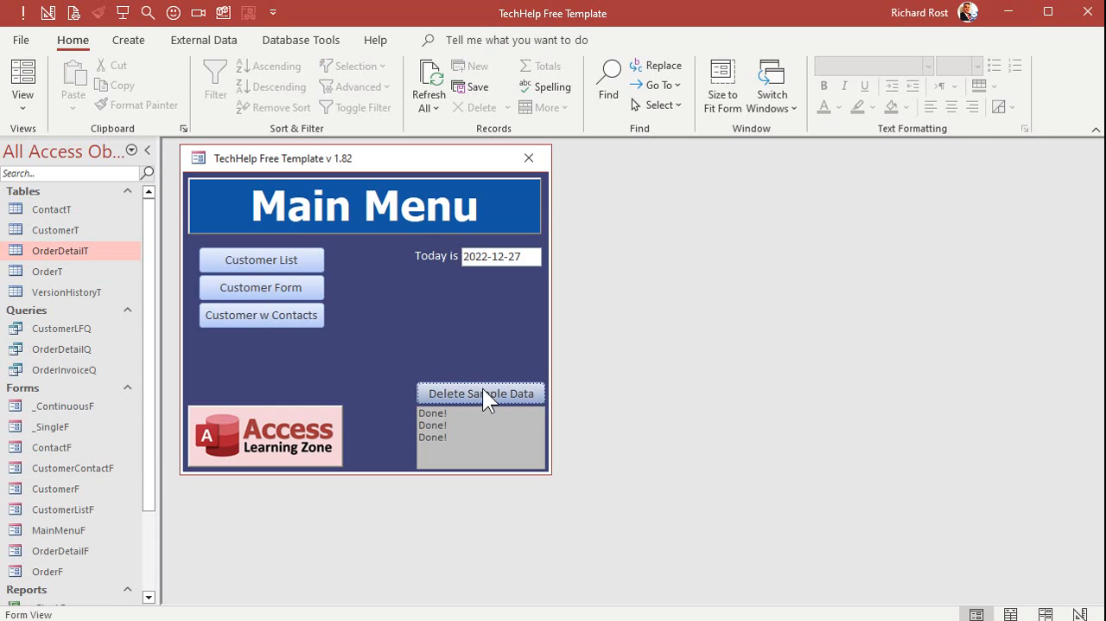
pyautogui.click(480, 394)
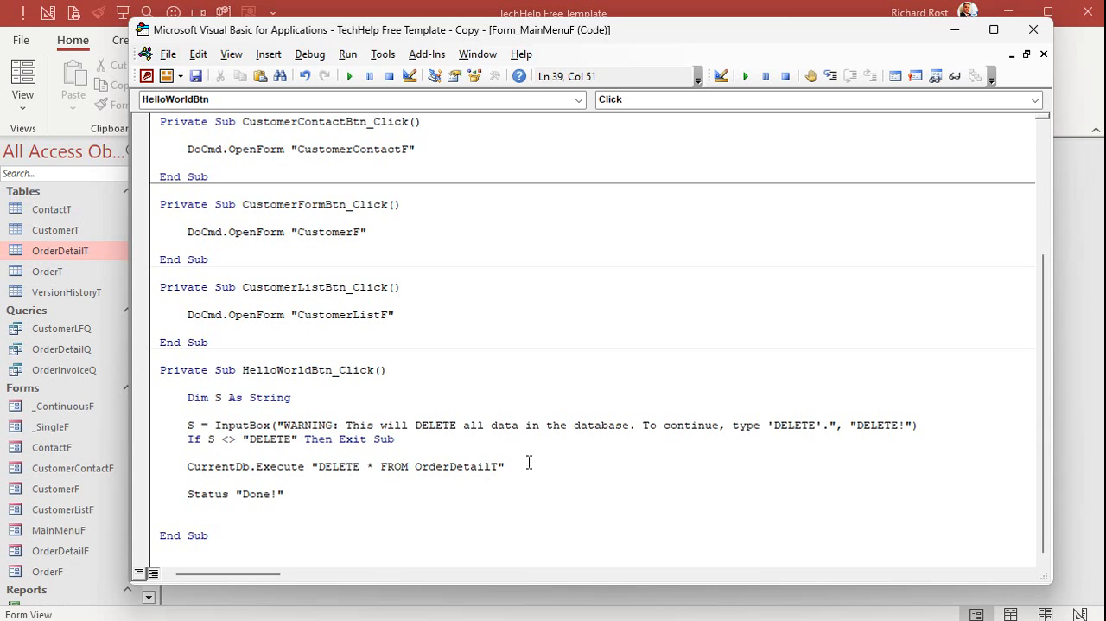
# Add Execute lines deleting all OrderT and ContactT records and CustomerT where CustomerID<>1.
pyautogui.press('Ctrl+a')
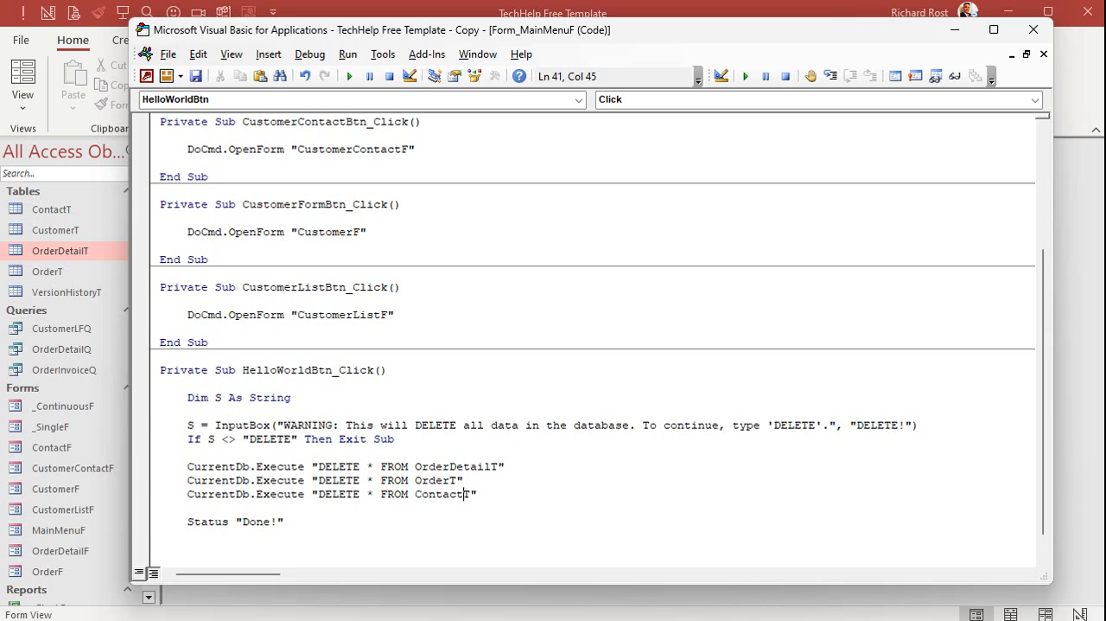
pyautogui.write('TE * FROM CustomerT WHERE C"')
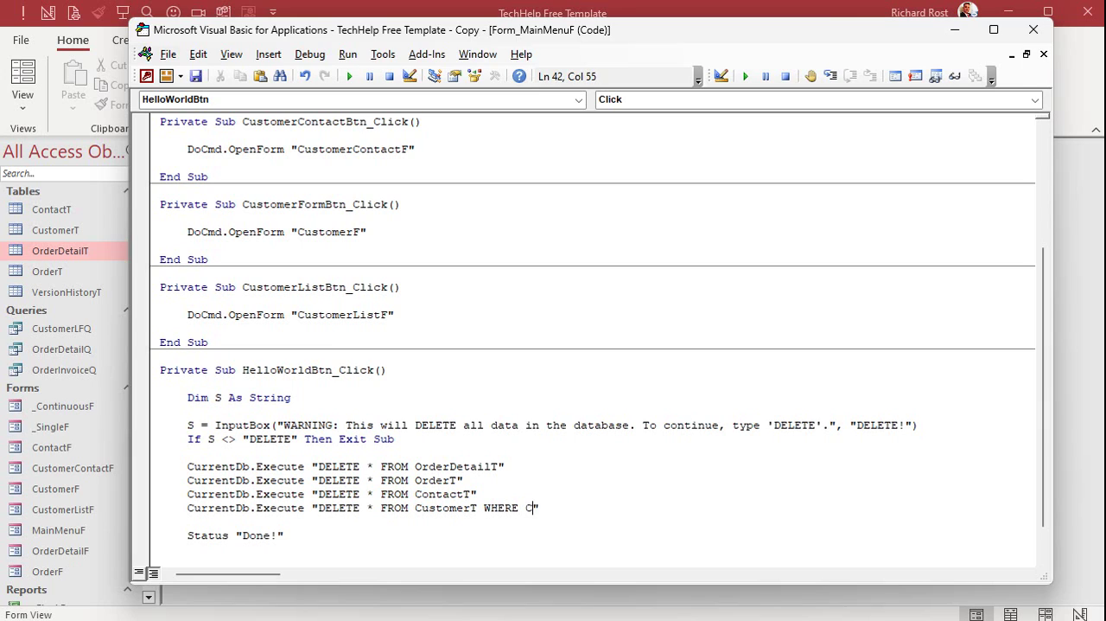
pyautogui.write('ustomerID<>1')
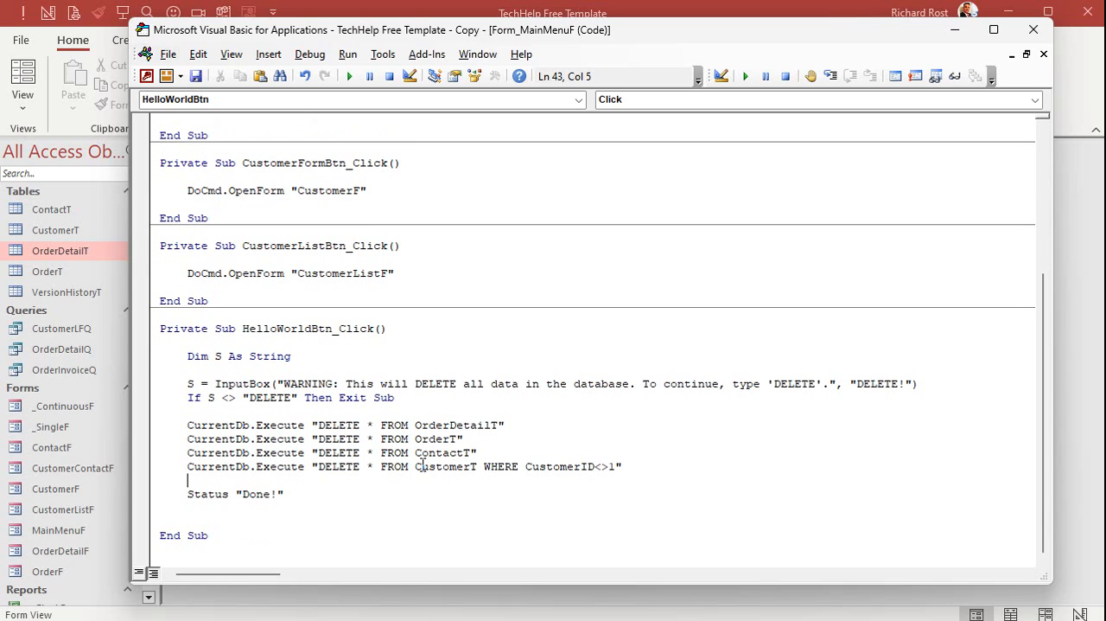
pyautogui.click(419, 546)
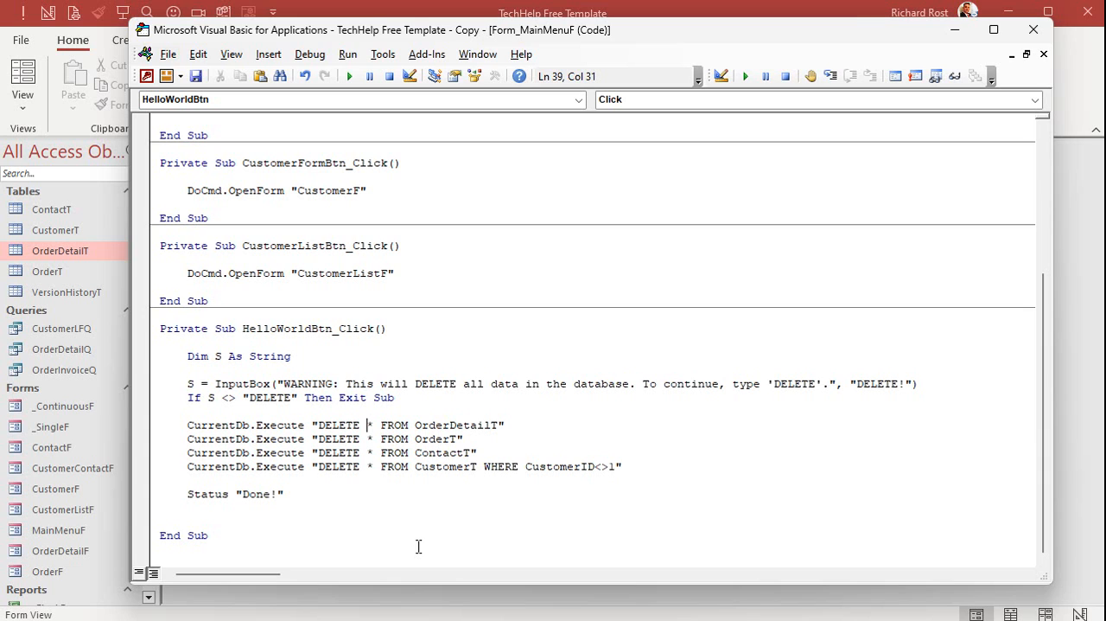
pyautogui.moveTo(1080, 344)
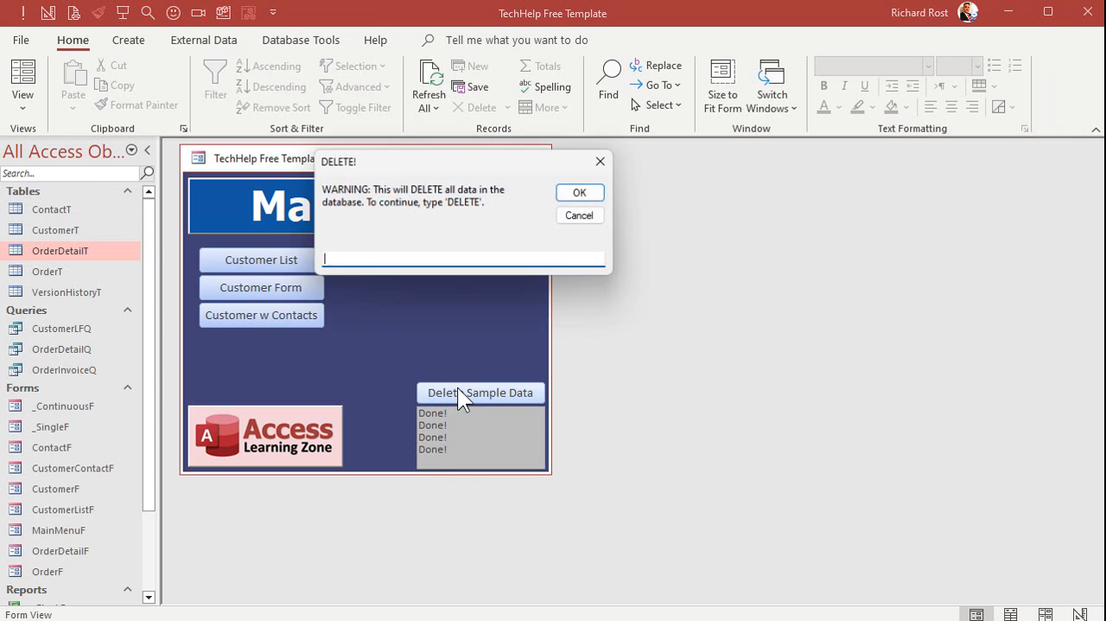
# Run Delete Sample Data, confirm with DELETE, and check ContactT is empty.
pyautogui.click(579, 192)
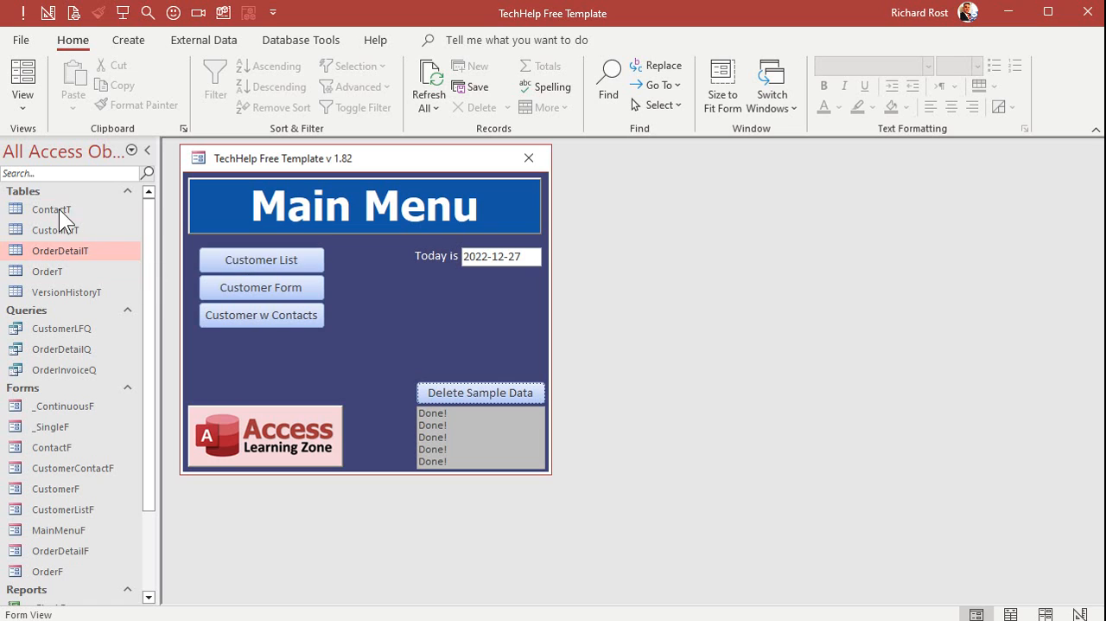
pyautogui.doubleClick(48, 209)
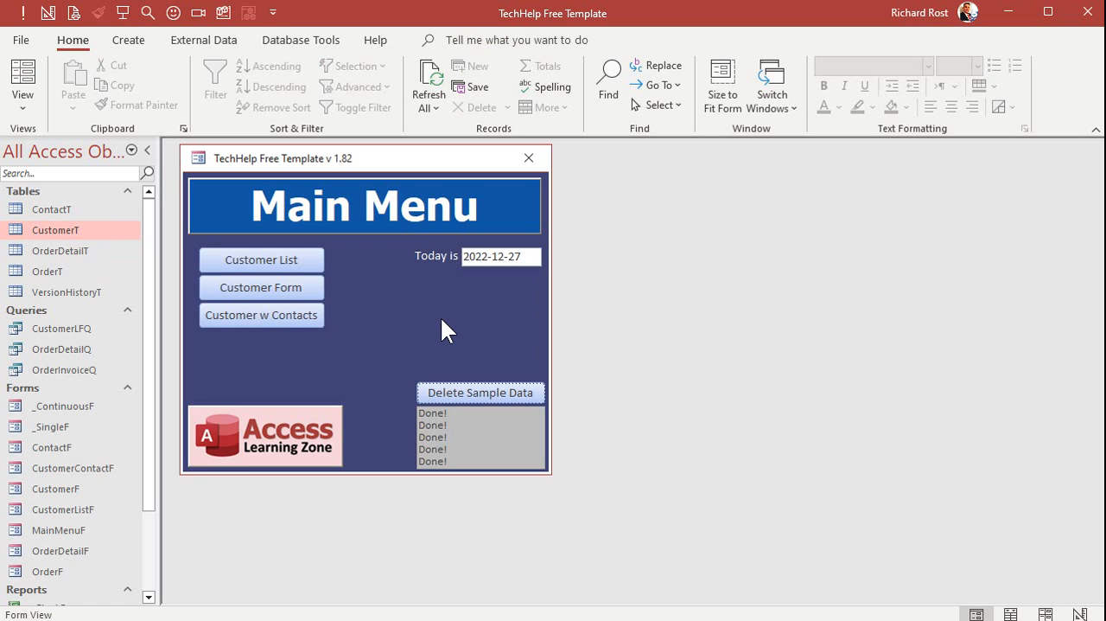
pyautogui.moveTo(504, 259)
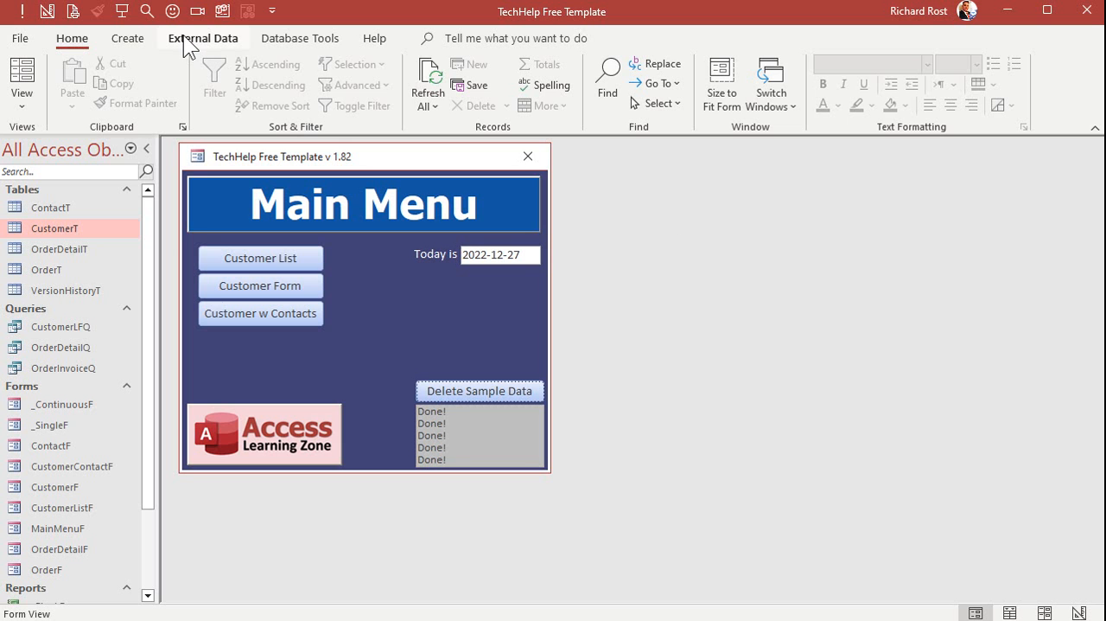
# Compact and repair the database from Database Tools, reopening the Main Menu.
pyautogui.click(301, 38)
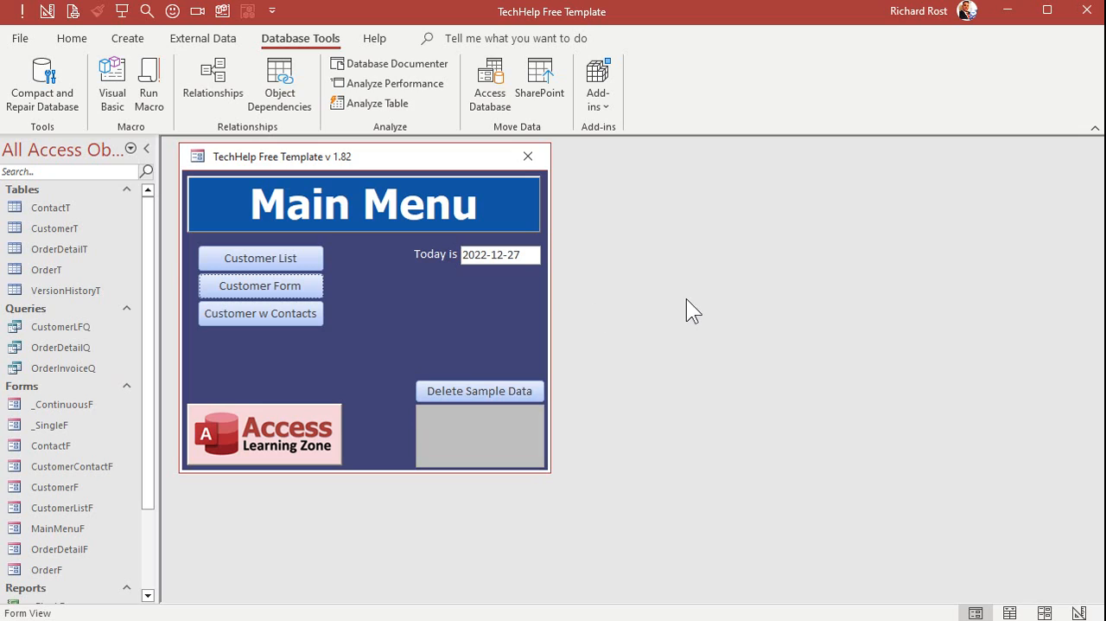
pyautogui.moveTo(678, 330)
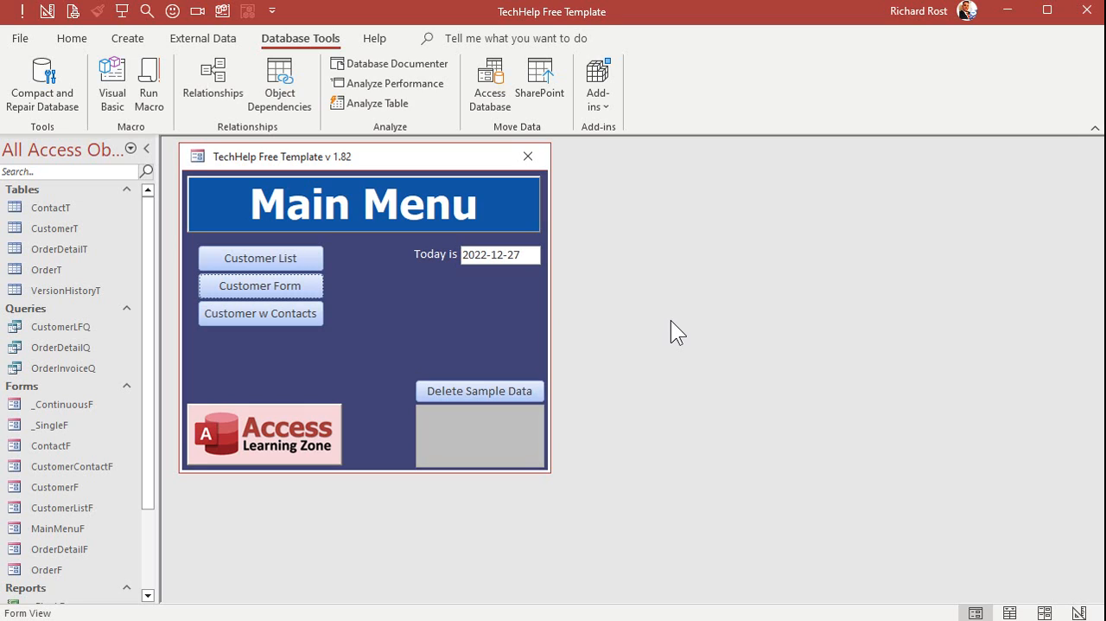
pyautogui.moveTo(390, 342)
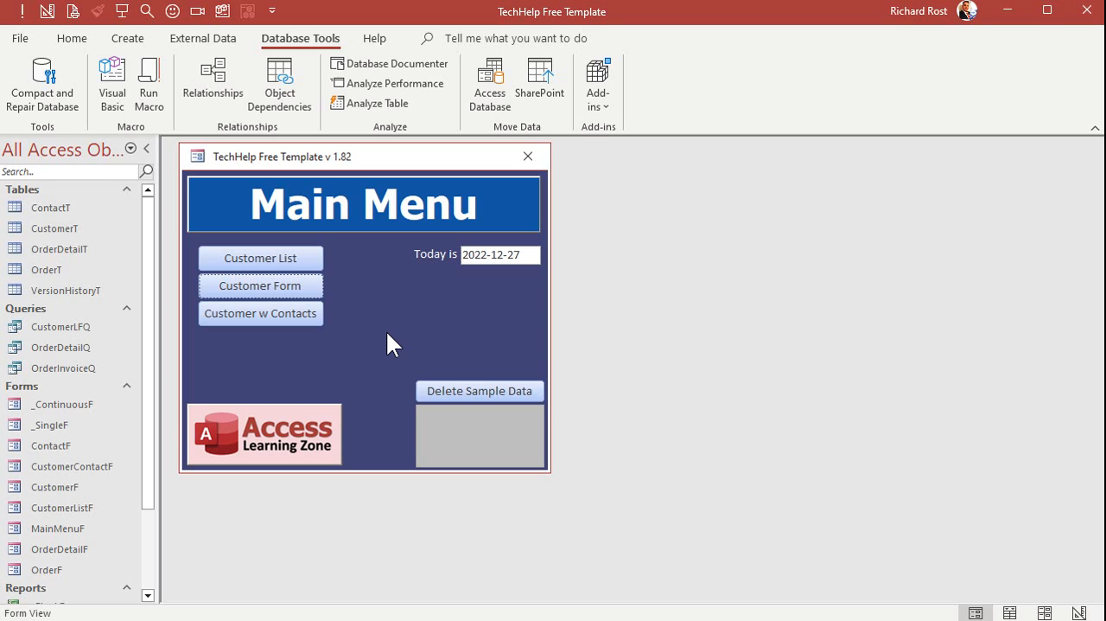
pyautogui.click(478, 391)
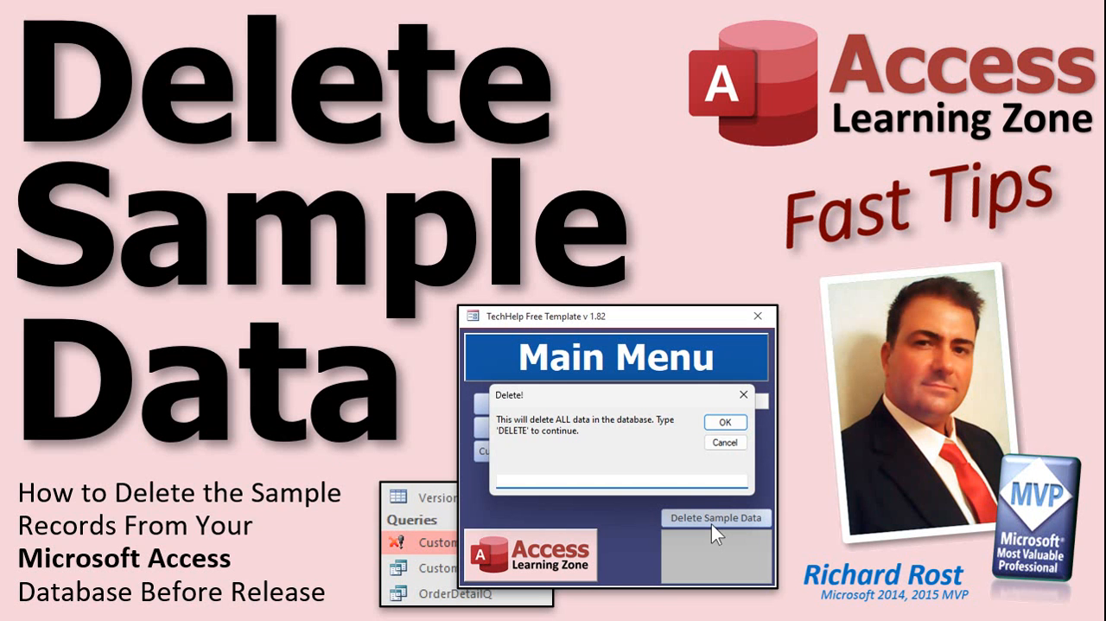